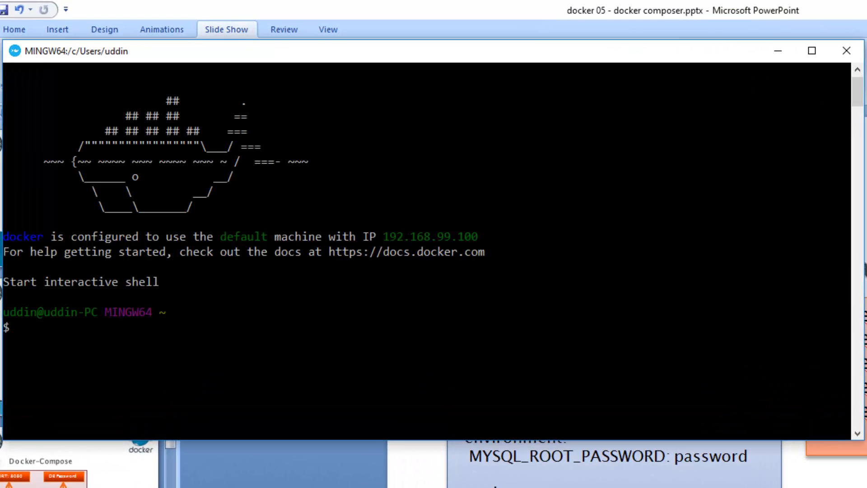
mouse_move(620, 269)
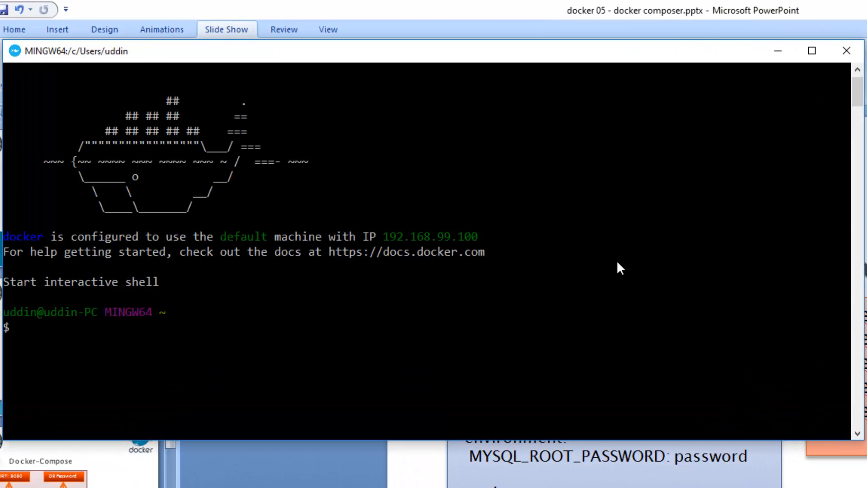
- List Docker images and all containers with 'docker images' and 'docker ps -a', both empty
text(docker image)
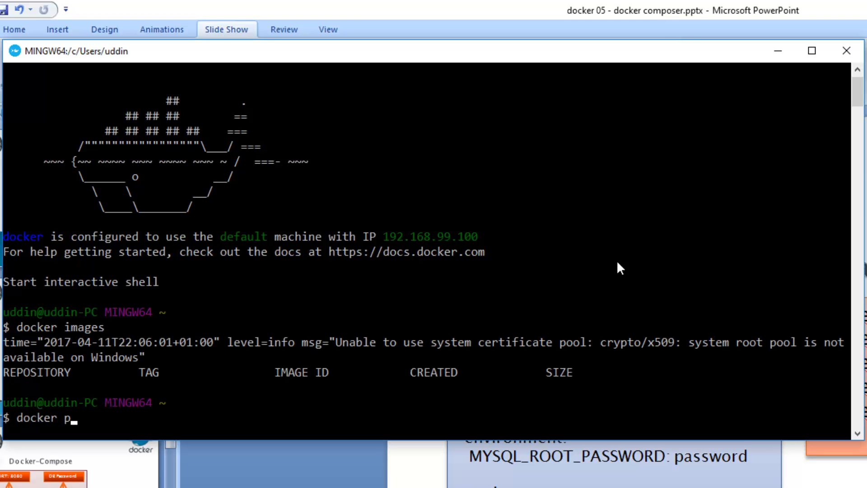
text(s -a)
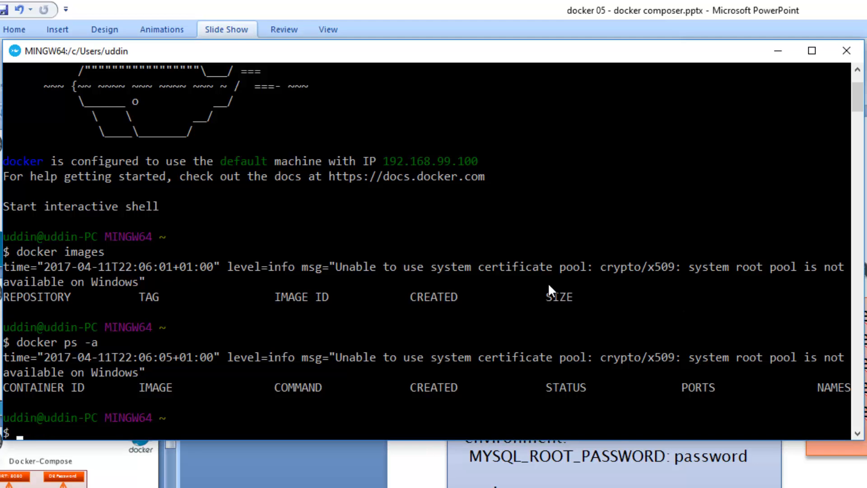
- Move into Documents and create a new docker folder with mkdir
text(cd Documents/)
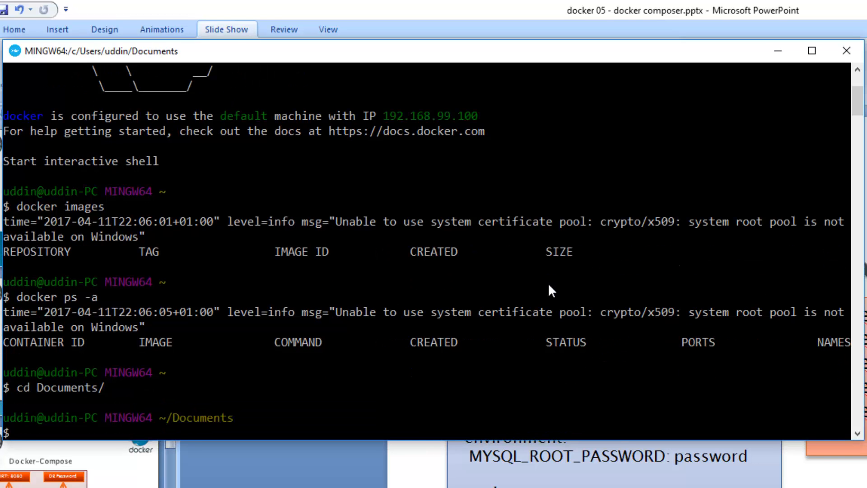
text(m)
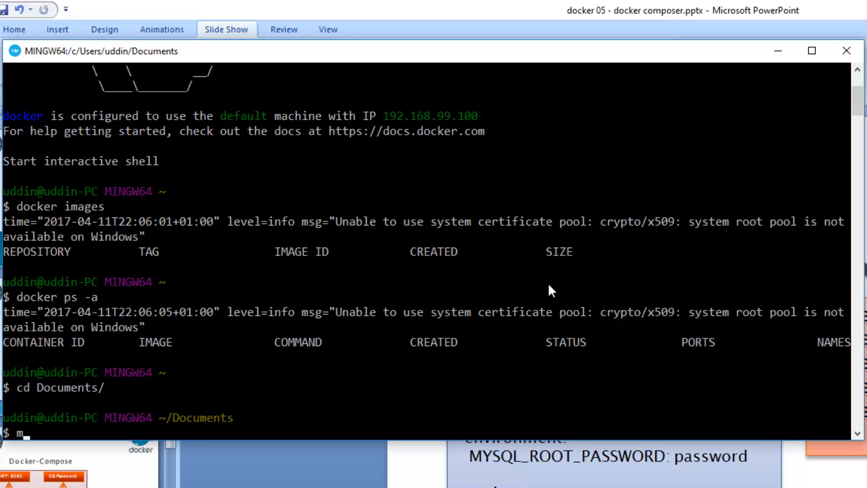
text(kdir docker)
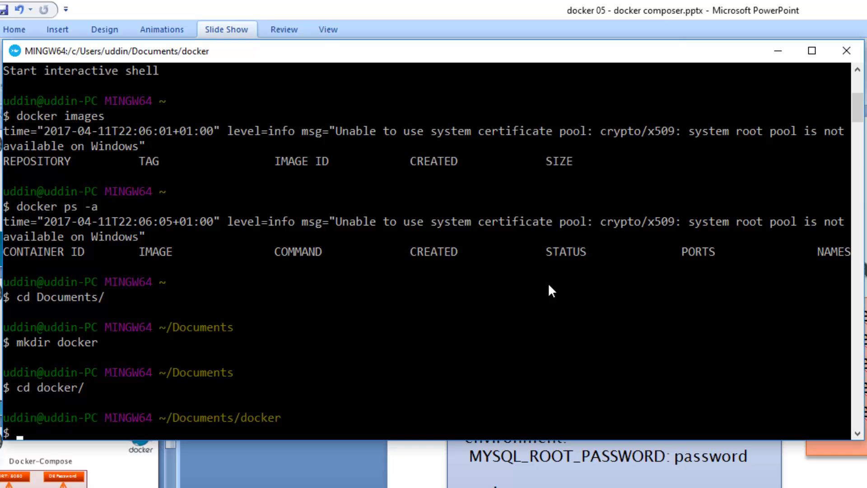
- From inside the docker folder, run 'docker-compose ps' to check for compose services
text(docker-)
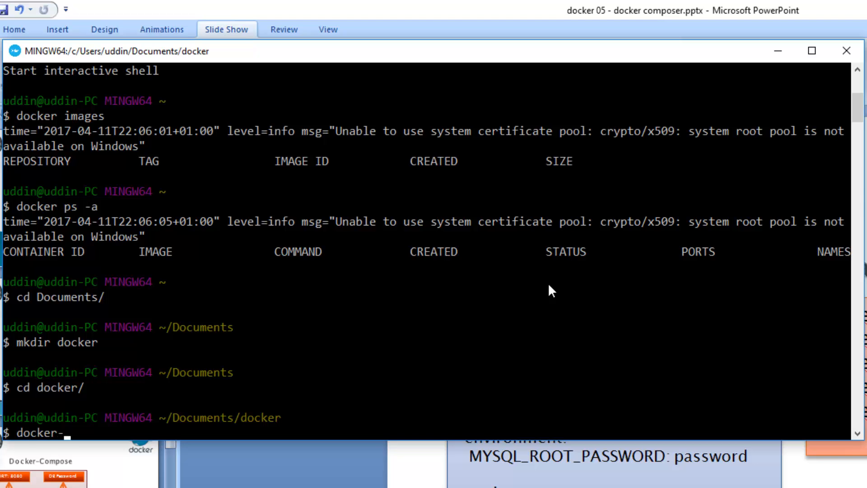
text(compose)
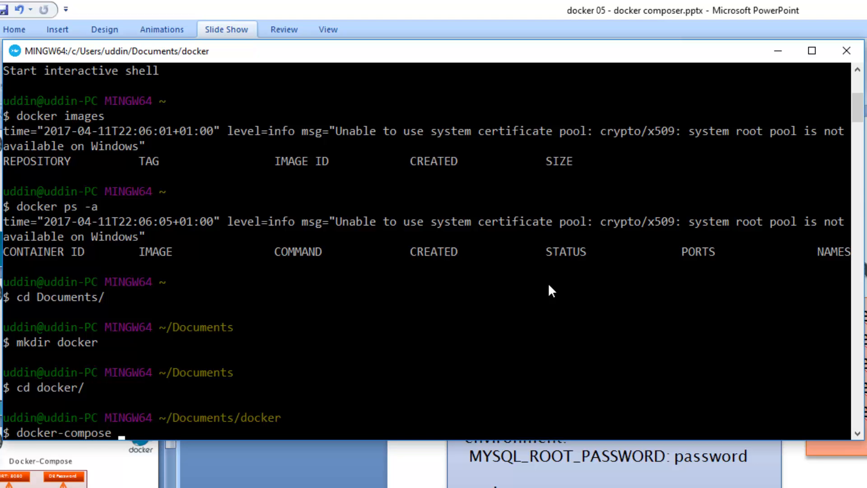
text(ps)
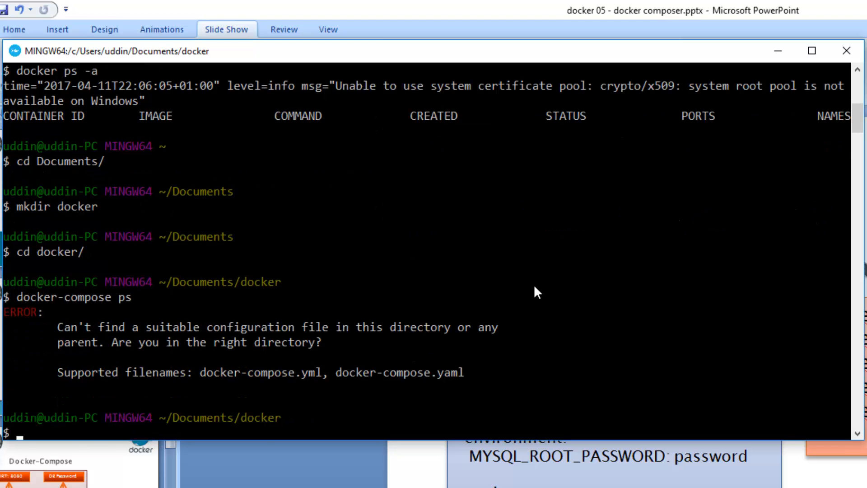
mouse_move(107, 313)
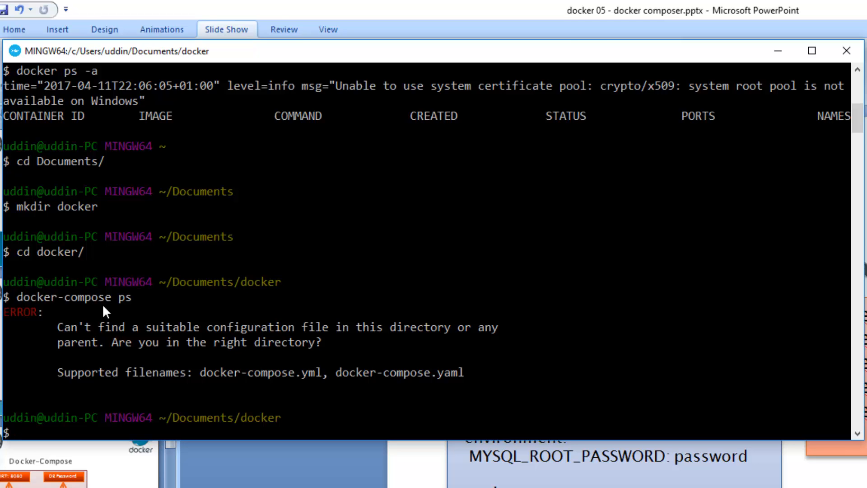
mouse_move(78, 309)
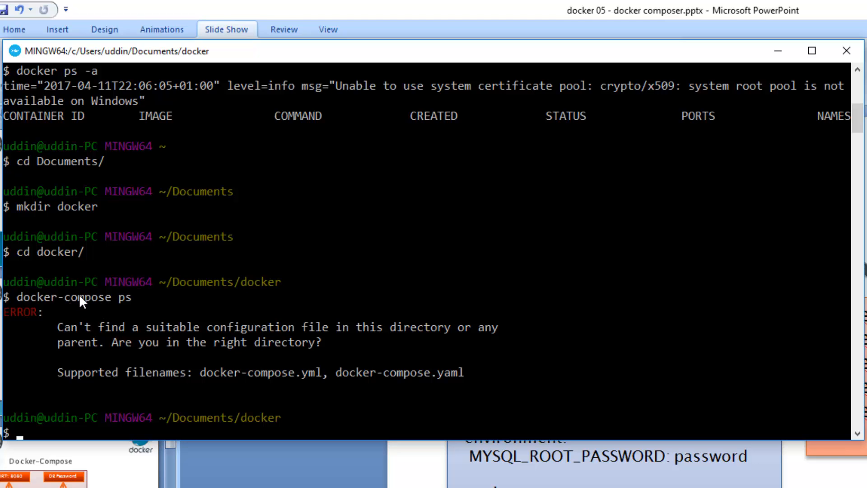
mouse_move(209, 383)
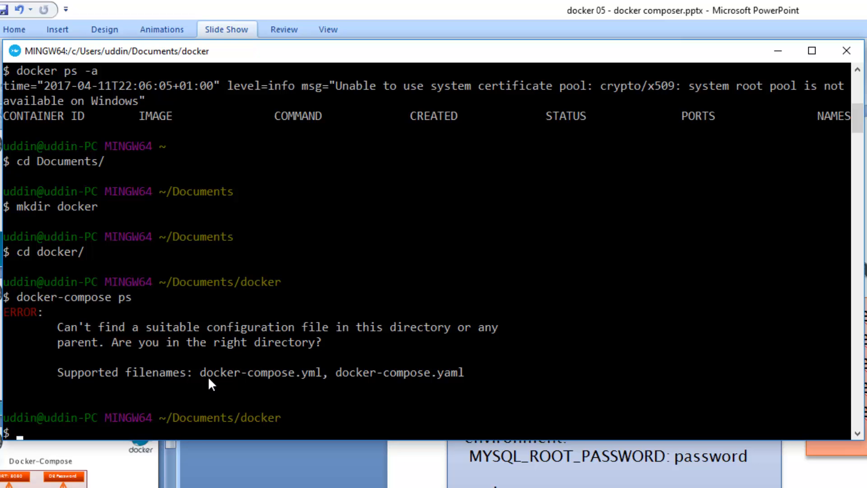
mouse_move(255, 386)
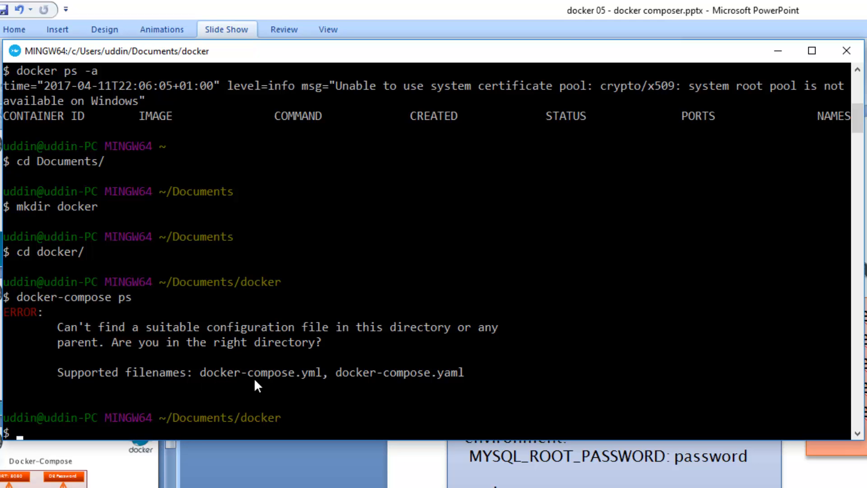
mouse_move(282, 288)
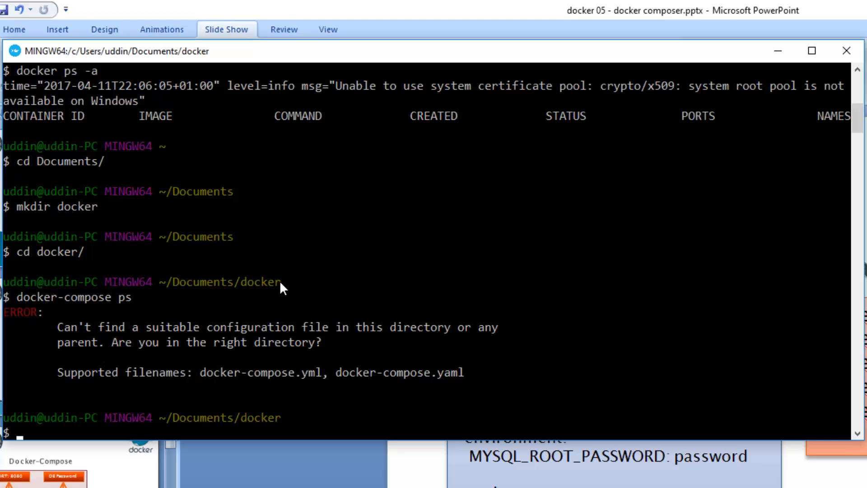
mouse_move(104, 315)
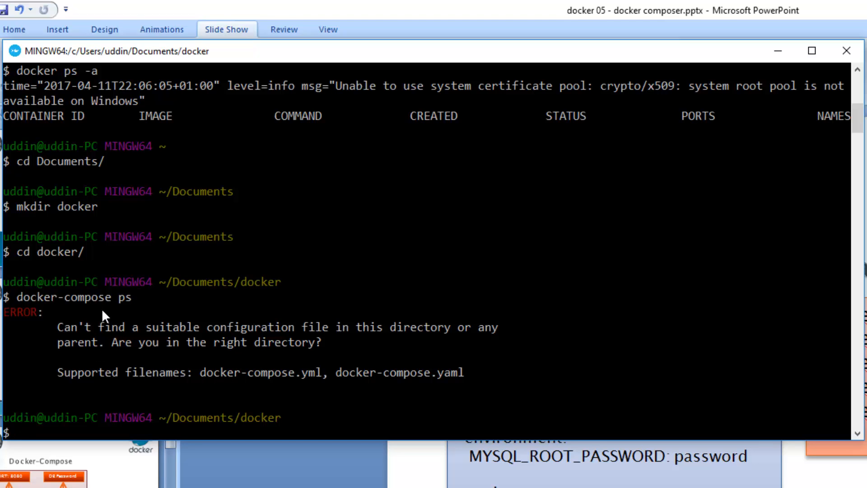
mouse_move(234, 385)
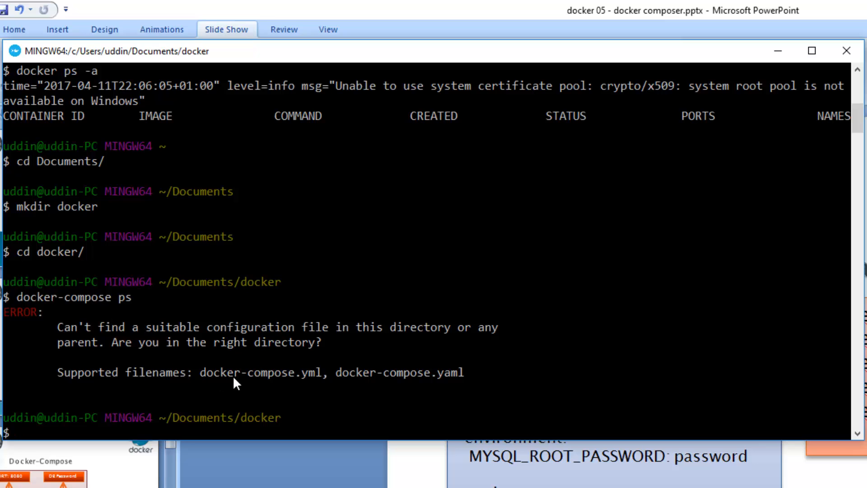
mouse_move(205, 381)
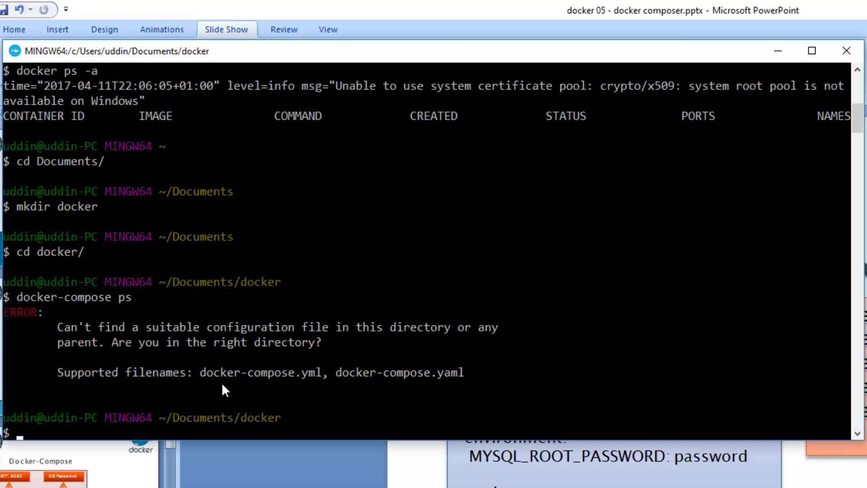
- Create an empty docker-compose.yml with touch, confirm it with ls, and open it in Vim
text(touch d)
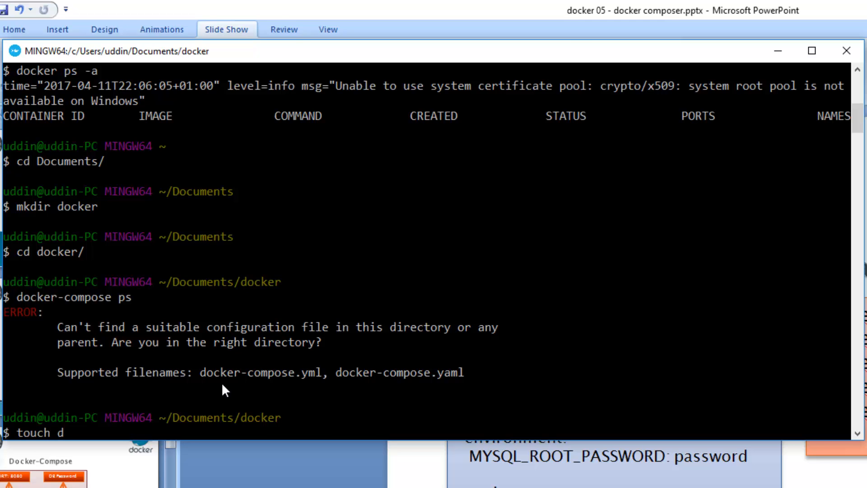
text(ocker-)
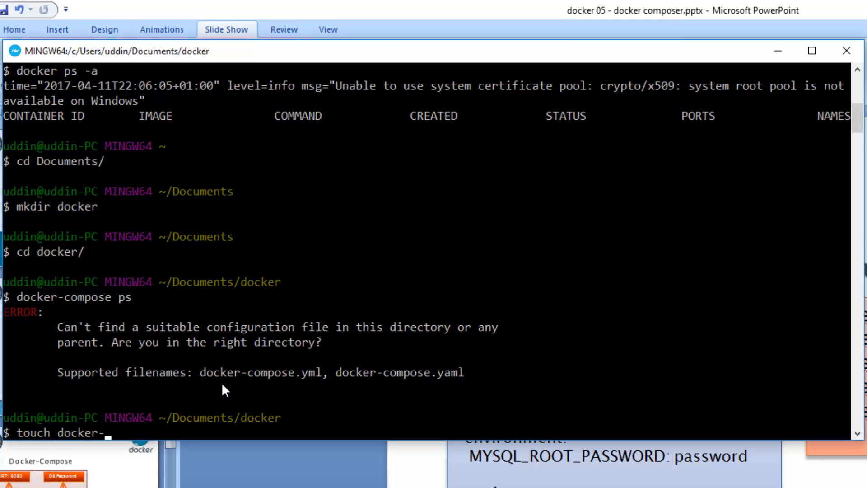
text(omp)
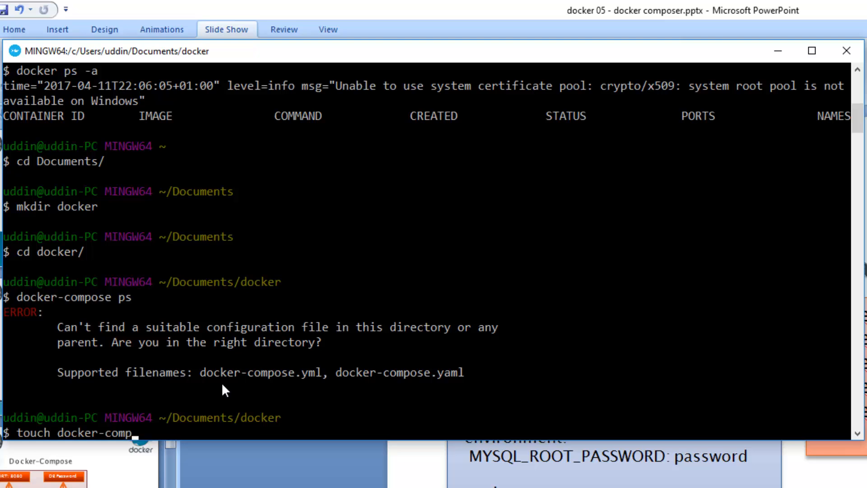
text(ose.y)
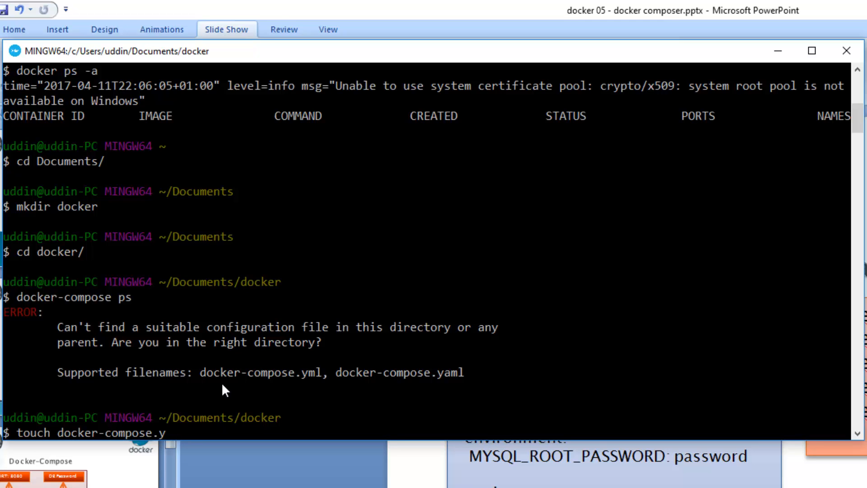
text(ml)
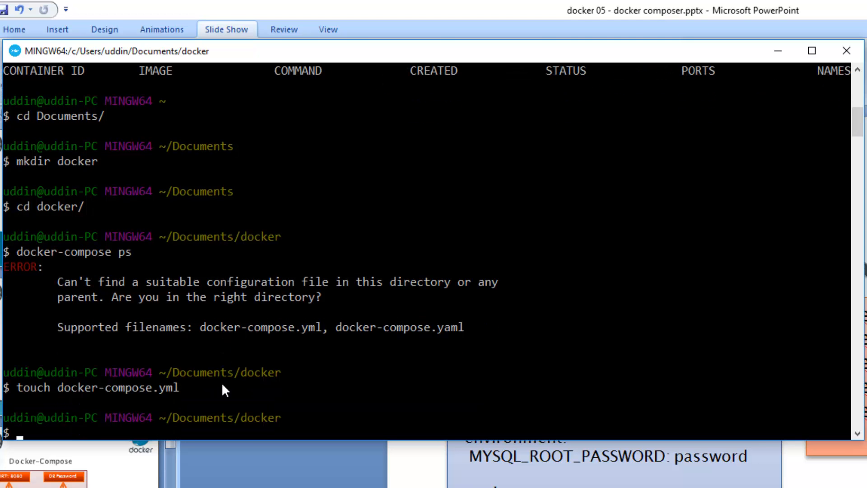
text(ls)
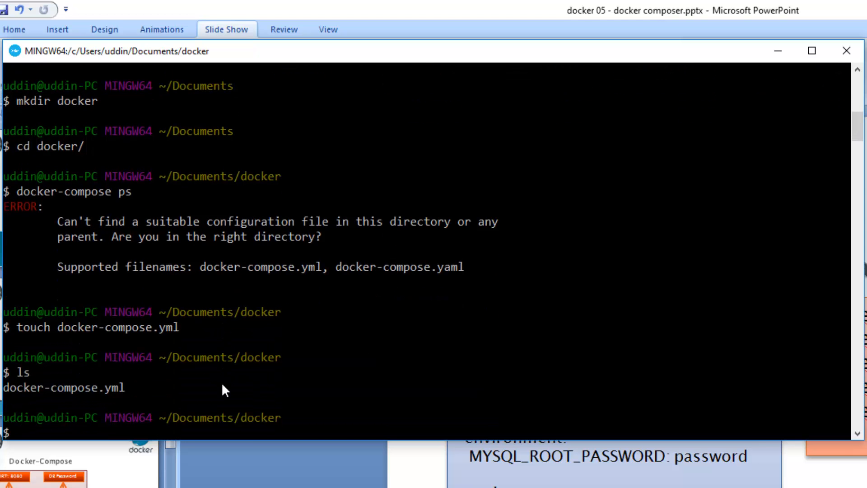
mouse_move(28, 391)
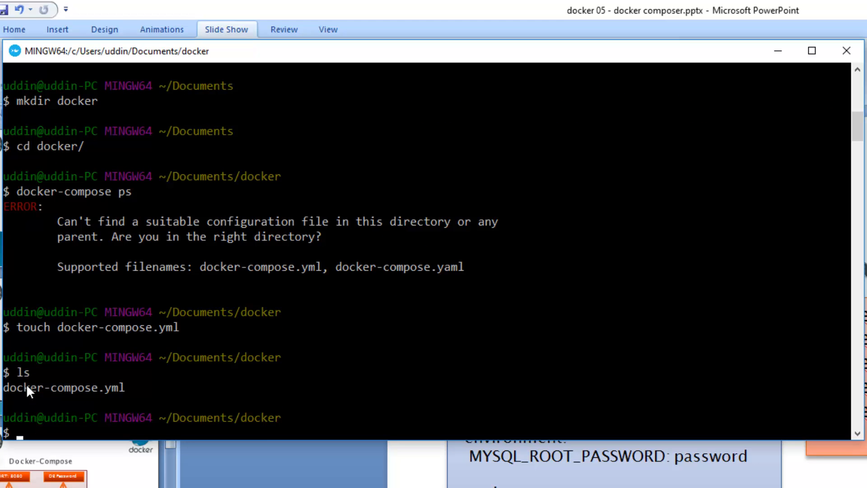
mouse_move(119, 388)
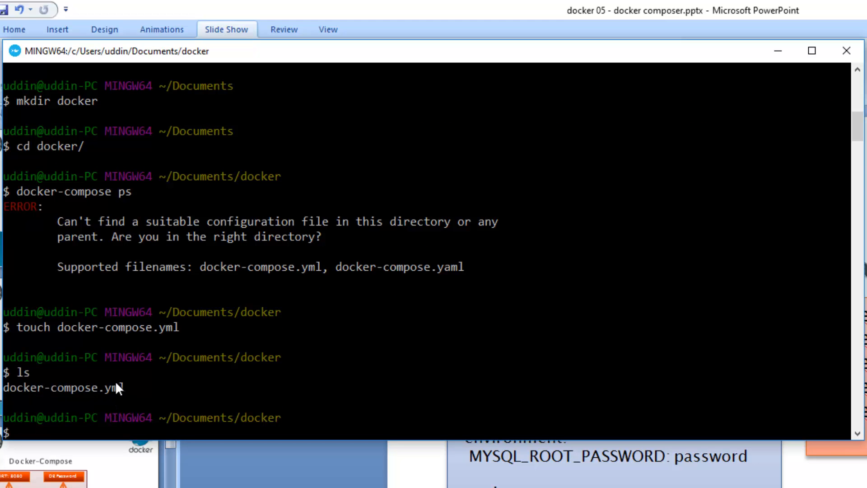
text(vim docker-compose.yml)
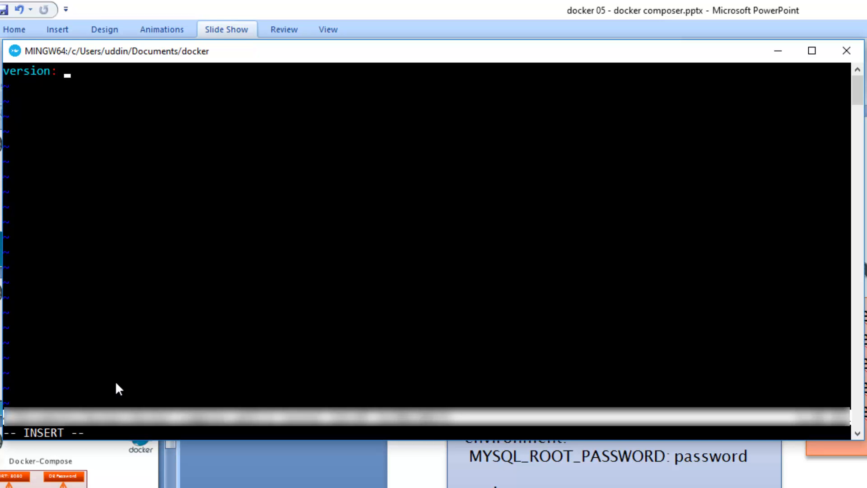
- Write version: '2' at the top of the compose file and begin the services key
text('2')
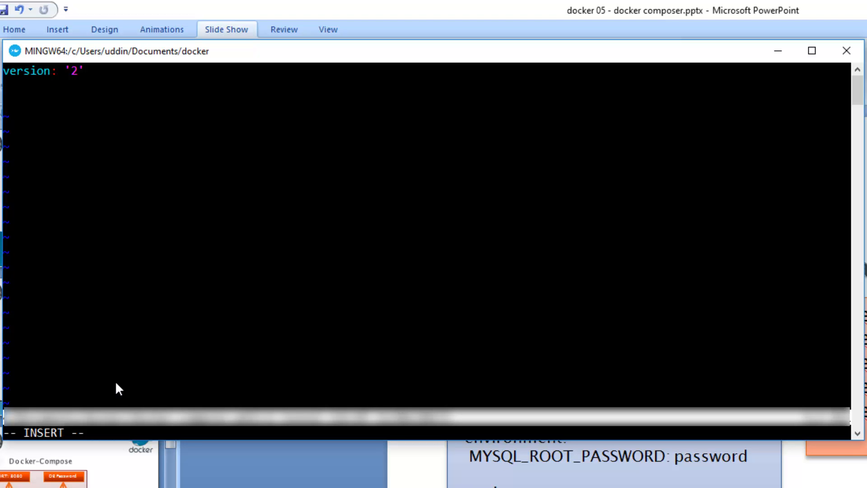
text(services)
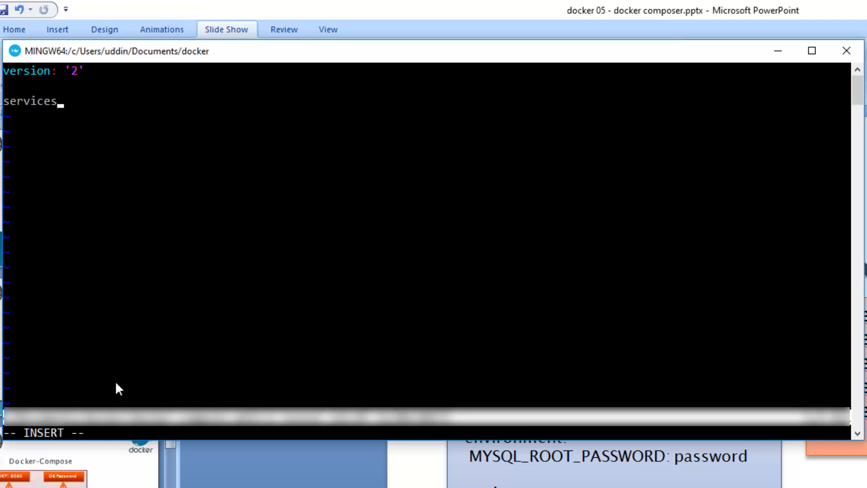
- Under services, define a mysql service using image: mysql
text(:)
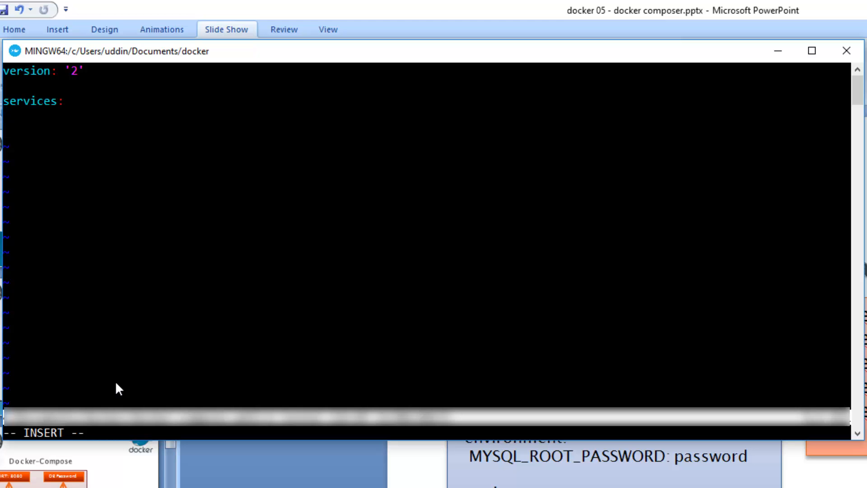
text(mysq)
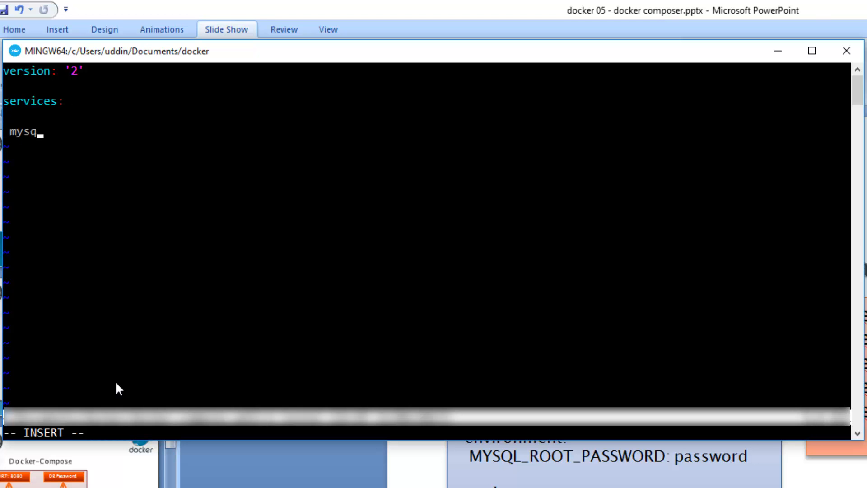
text(l:)
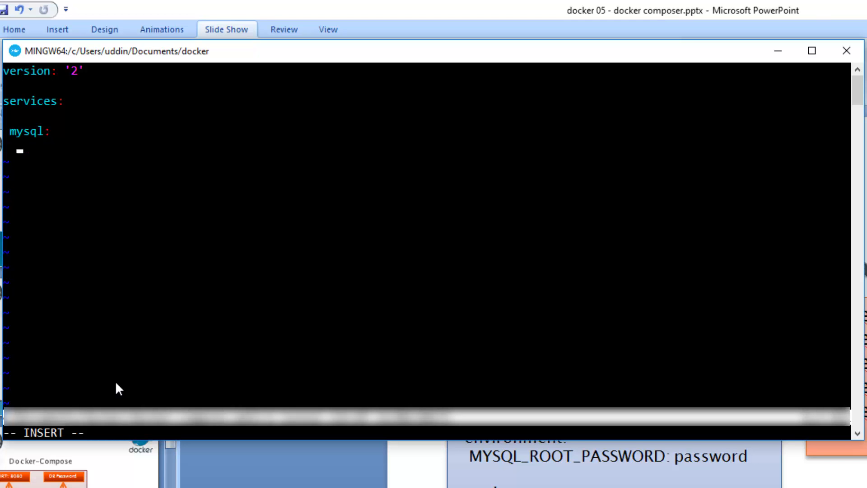
text(image)
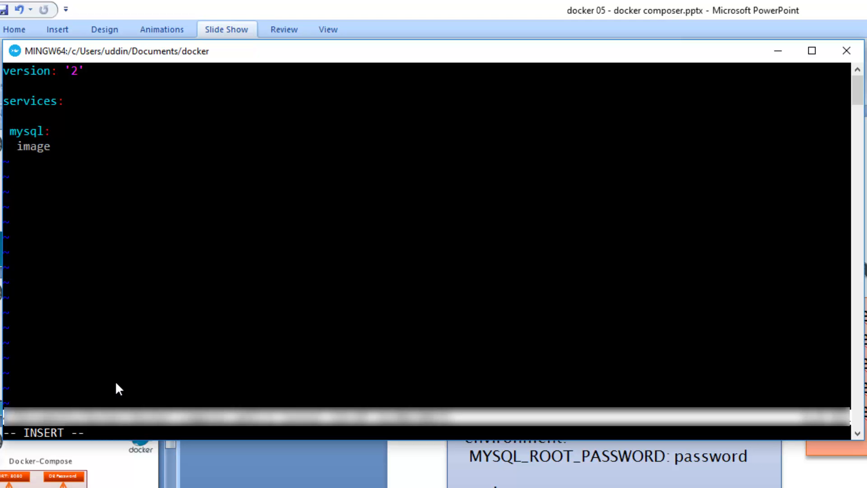
text(:)
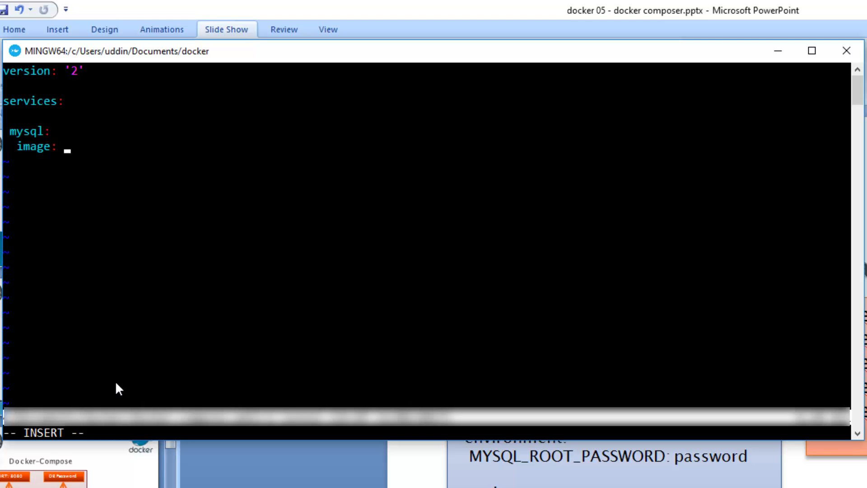
text(mysql)
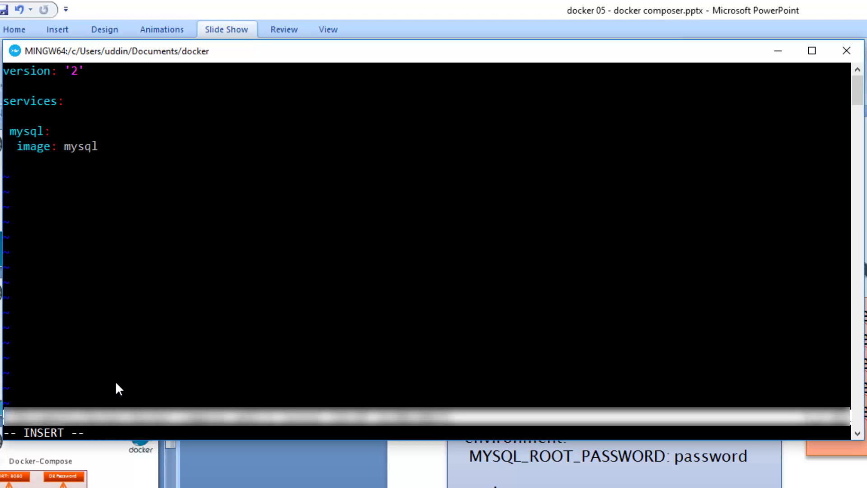
key(enter)
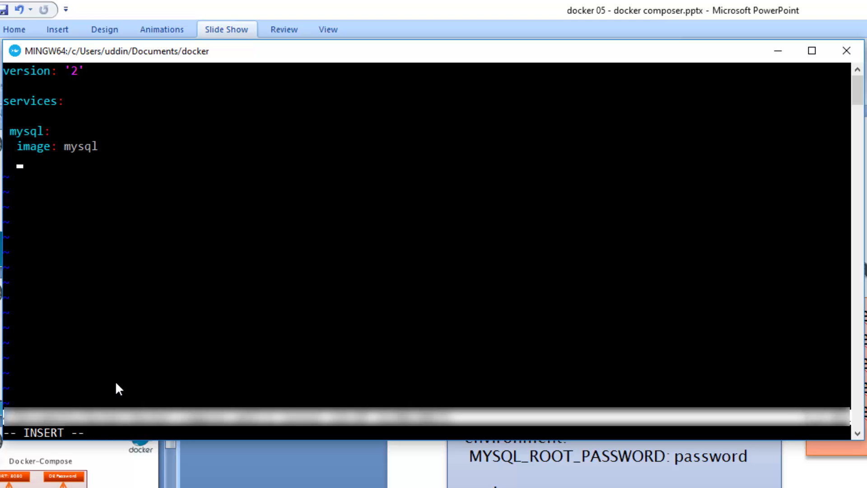
- Add an environment block setting MYSQL_ROOT_PASSWORD: password for the mysql service
text(MY)
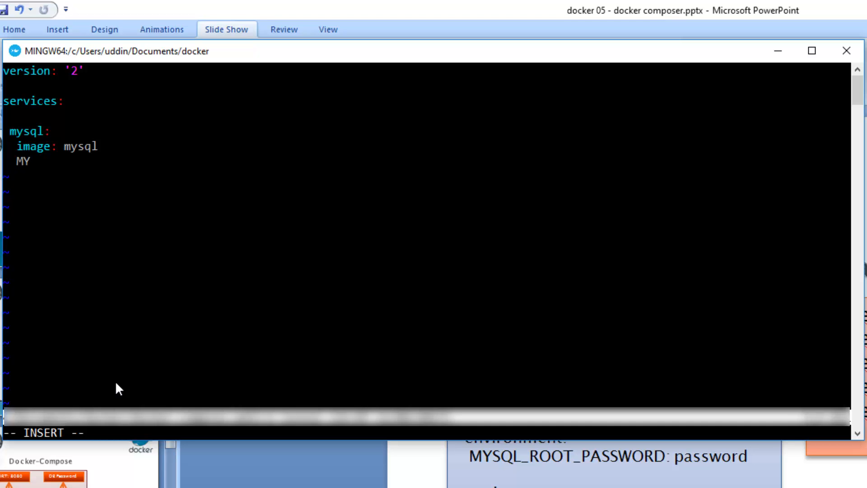
text(SQL_)
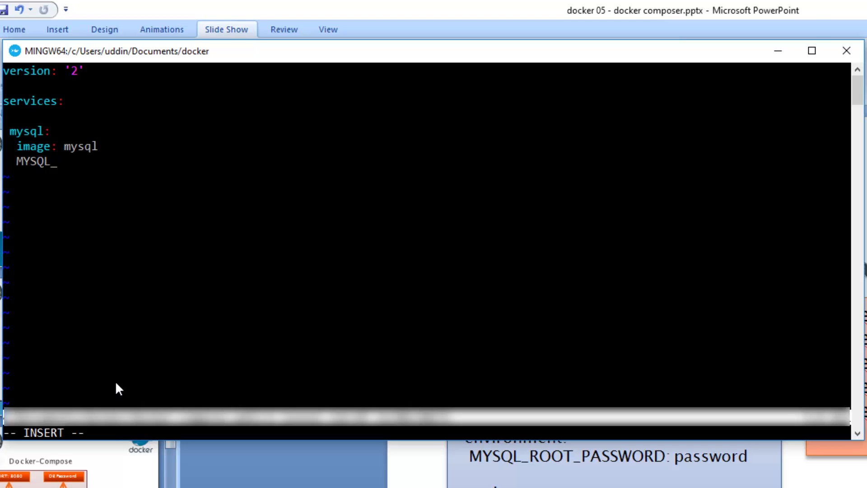
text(ROOT_)
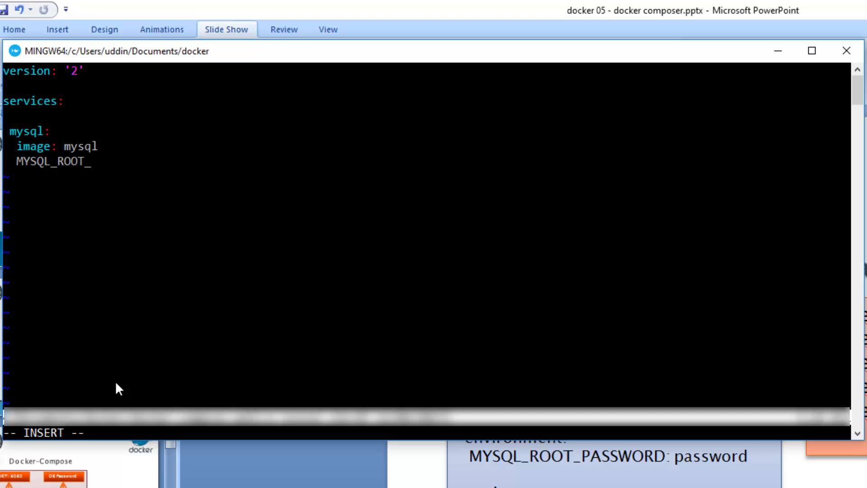
text(PASSWORD)
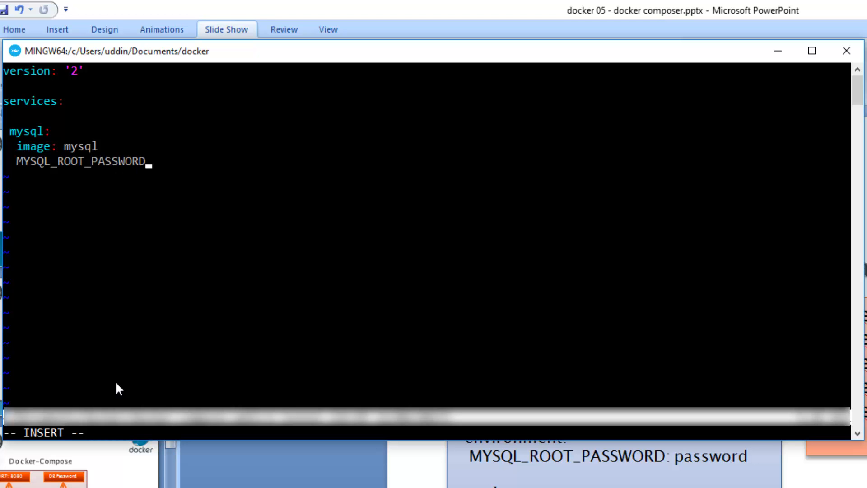
text(:)
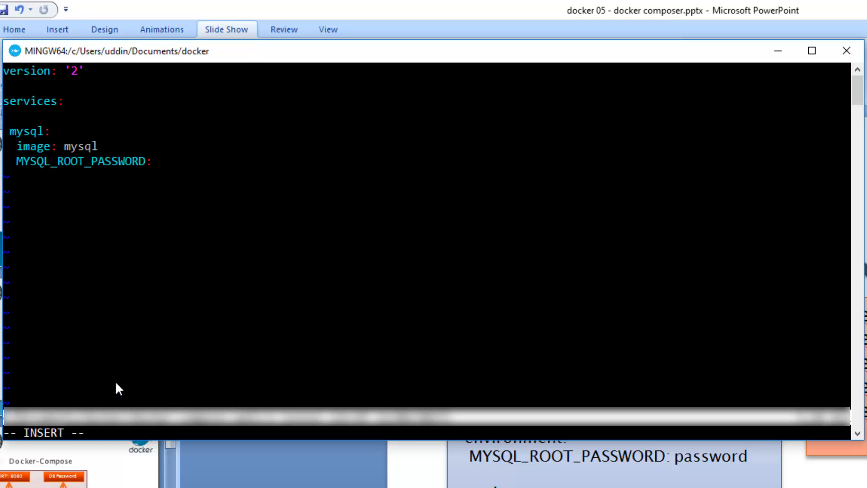
text(password)
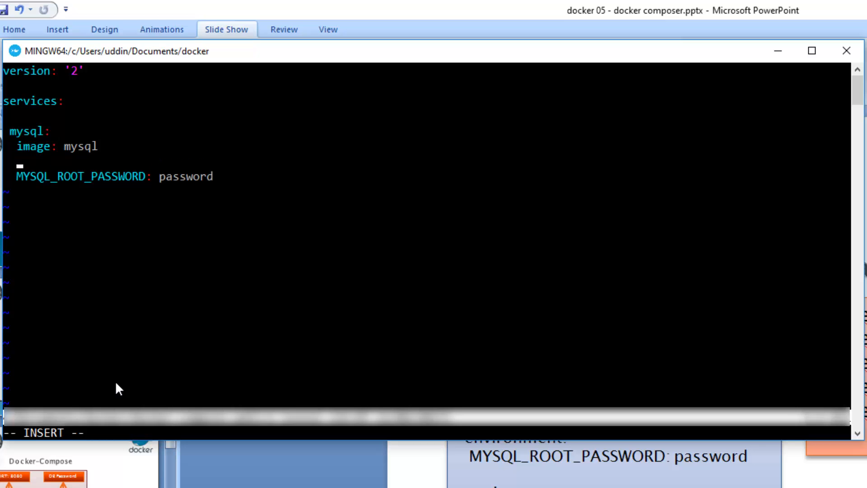
text(envi)
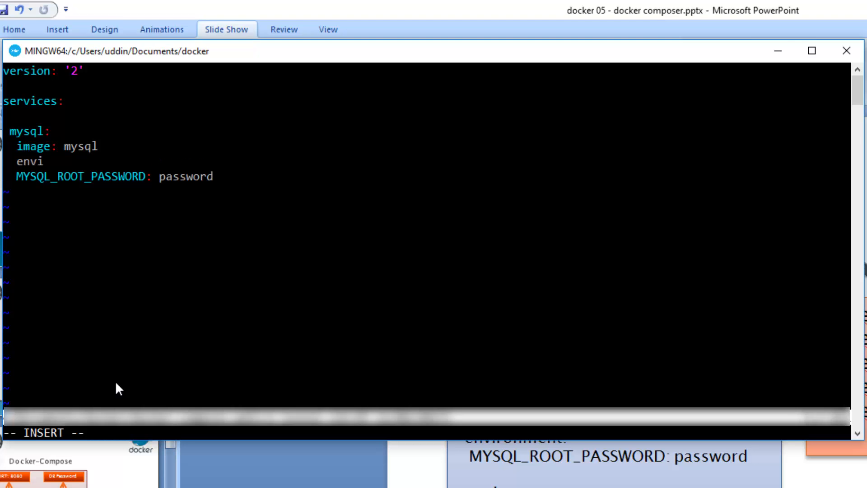
text(ronment:)
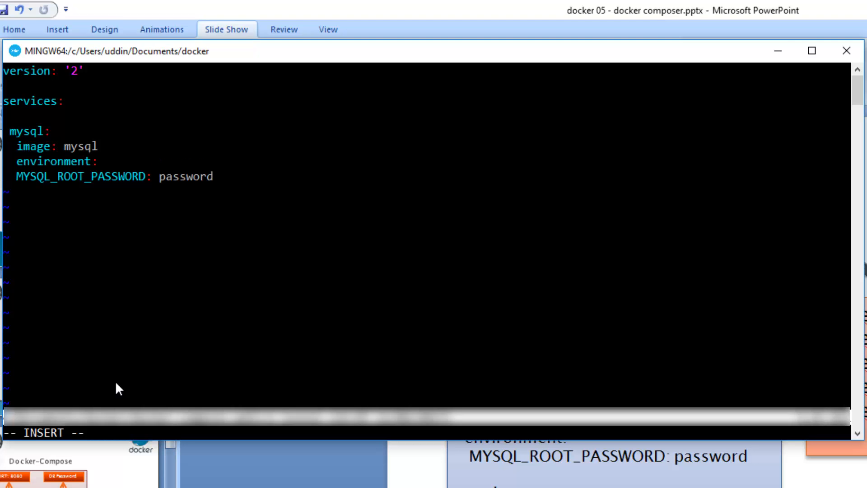
text(D)
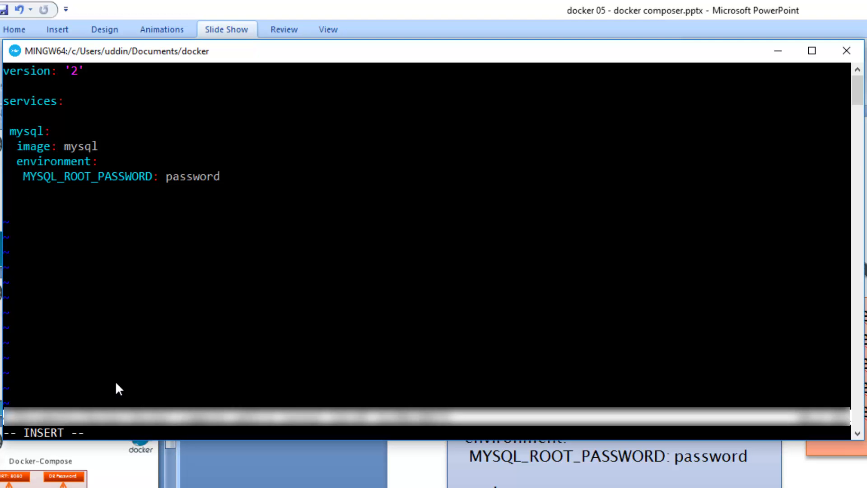
- Define a wordpress service with the wordpress image and port mapping 8080:80
text(wor)
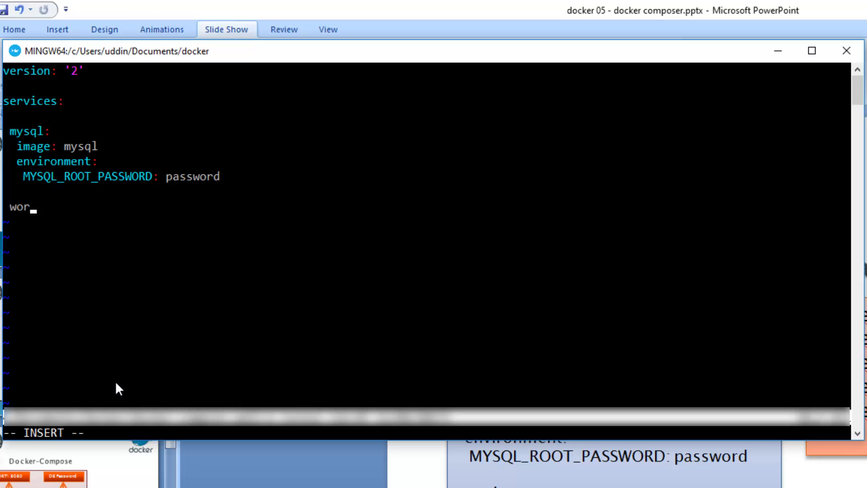
text(dpress:)
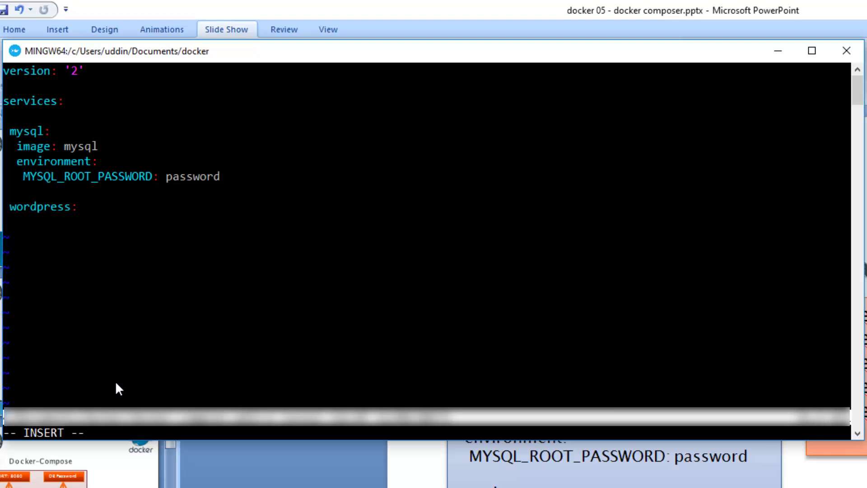
text(image:)
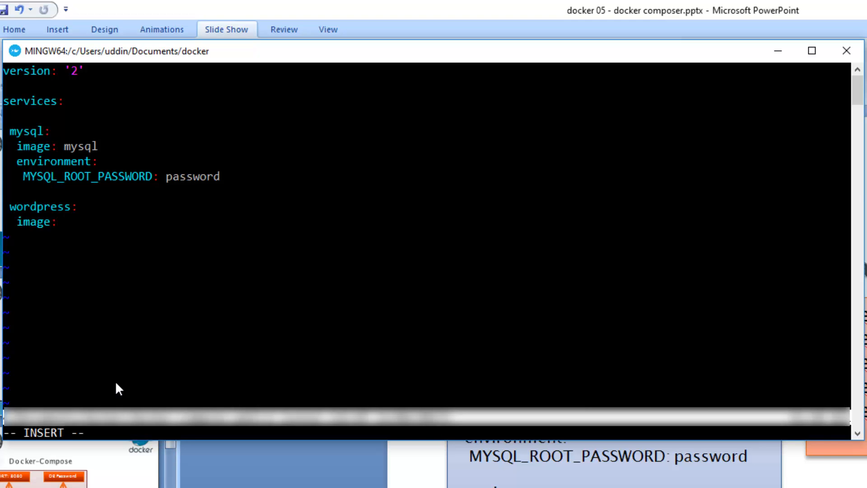
text(wordpress)
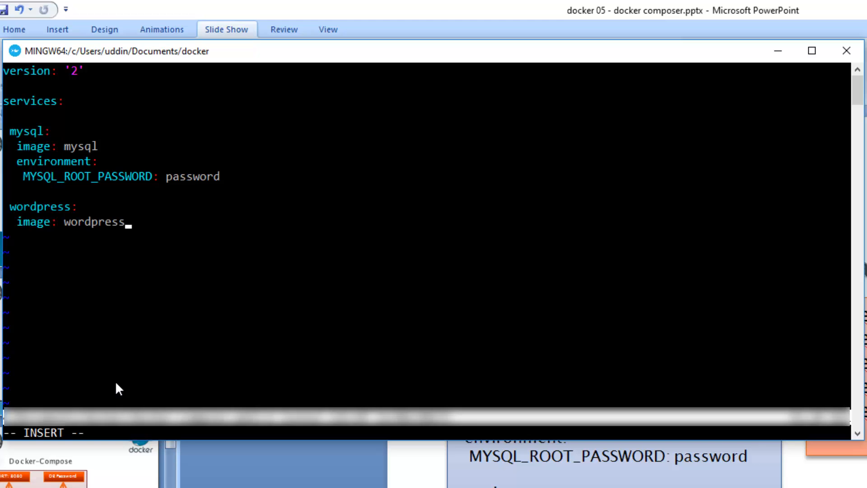
text(:)
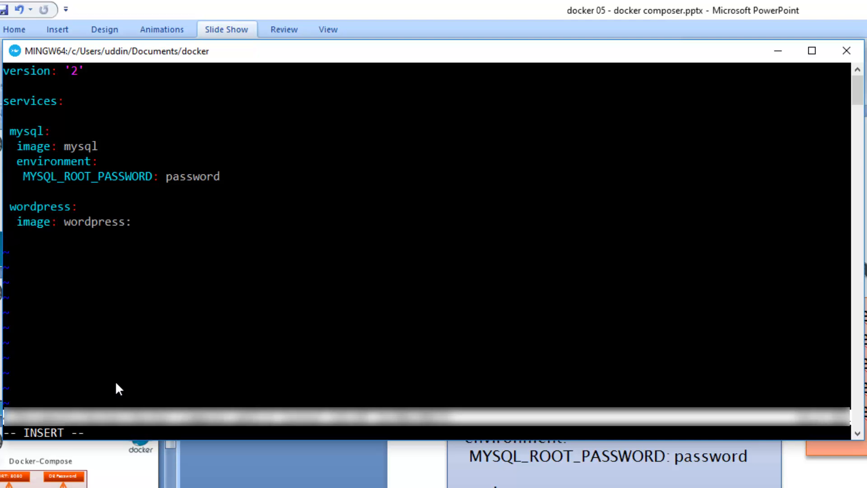
text(ports:)
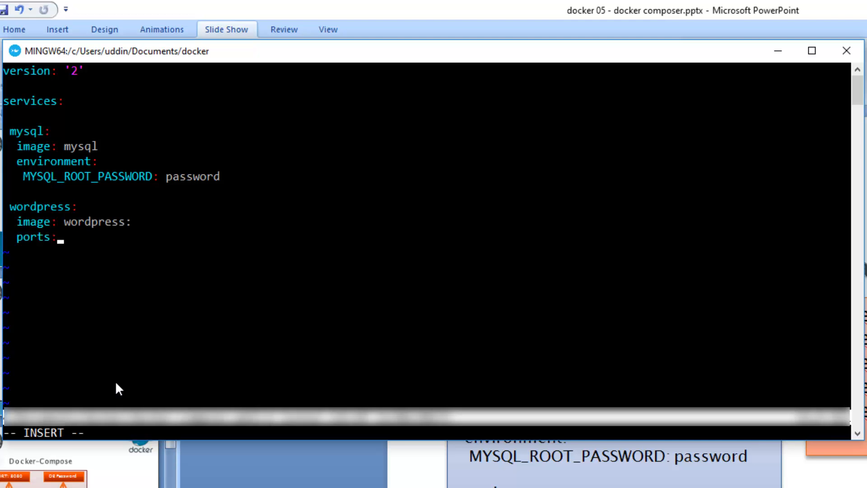
key(enter)
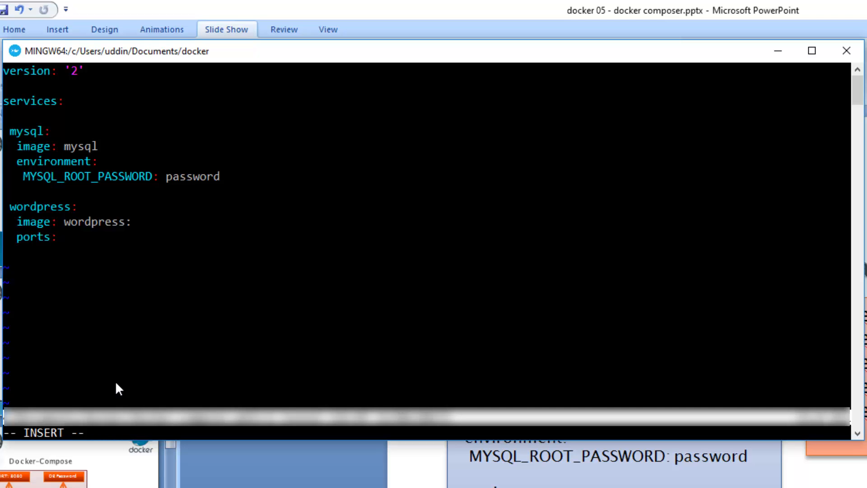
text(-)
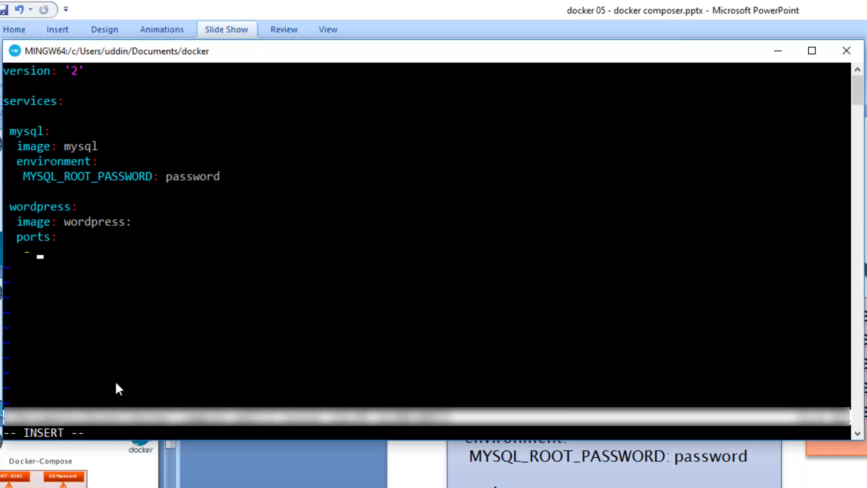
text(8080:80)
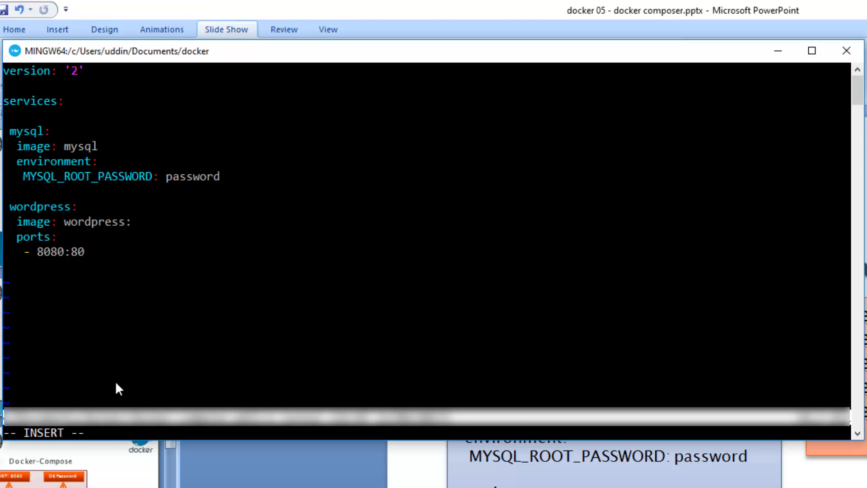
text(environmen)
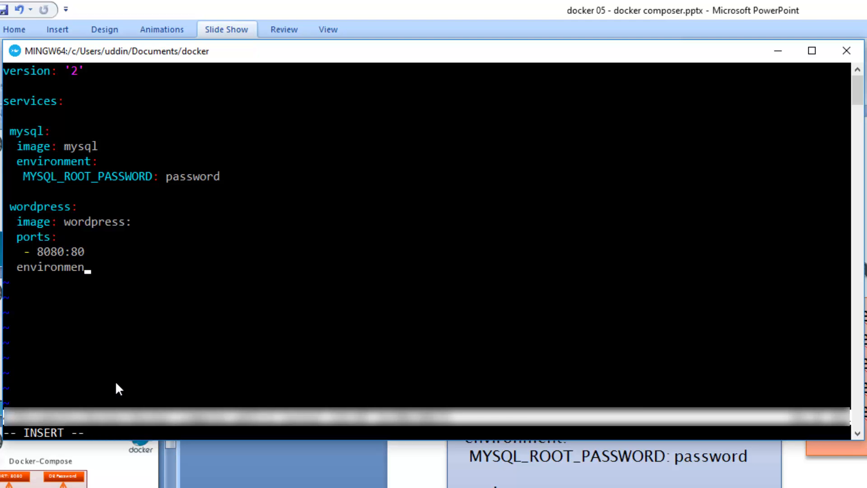
text(t:)
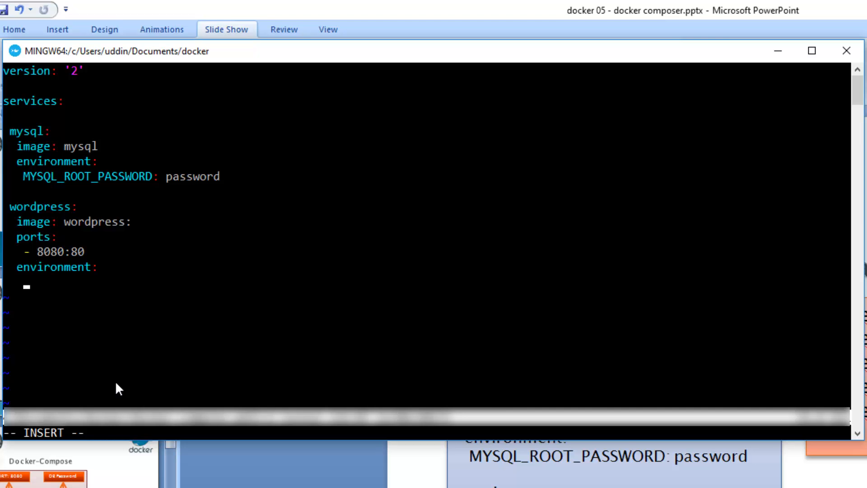
text(WORDPR)
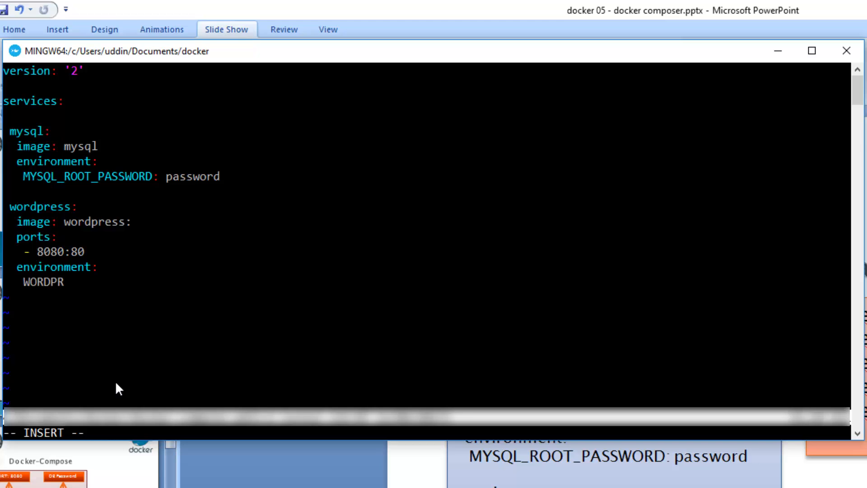
text(ESS_)
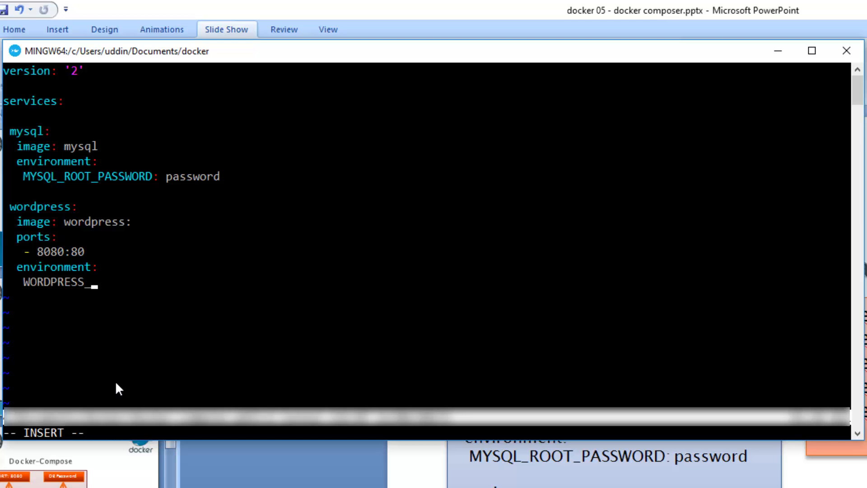
text(DB)
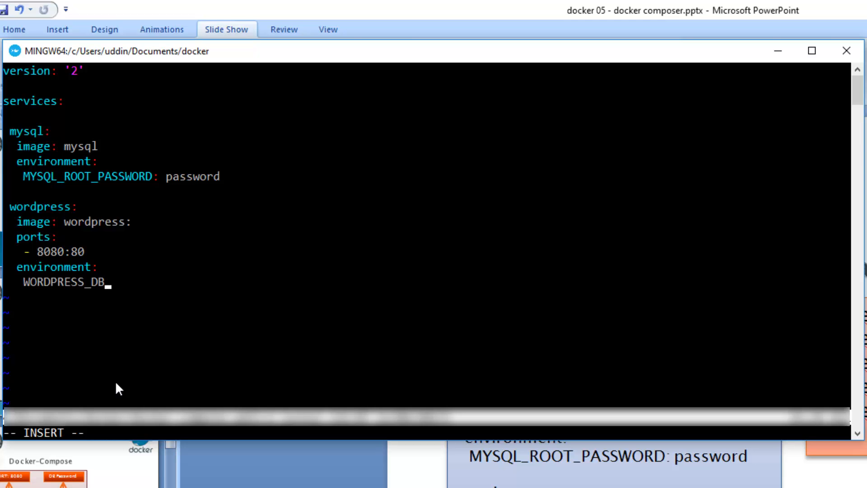
text(_PASSWOR)
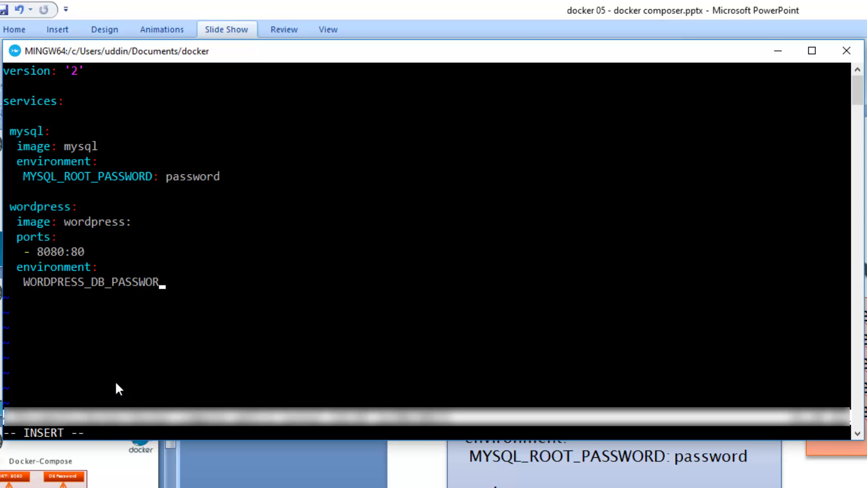
text(: pa)
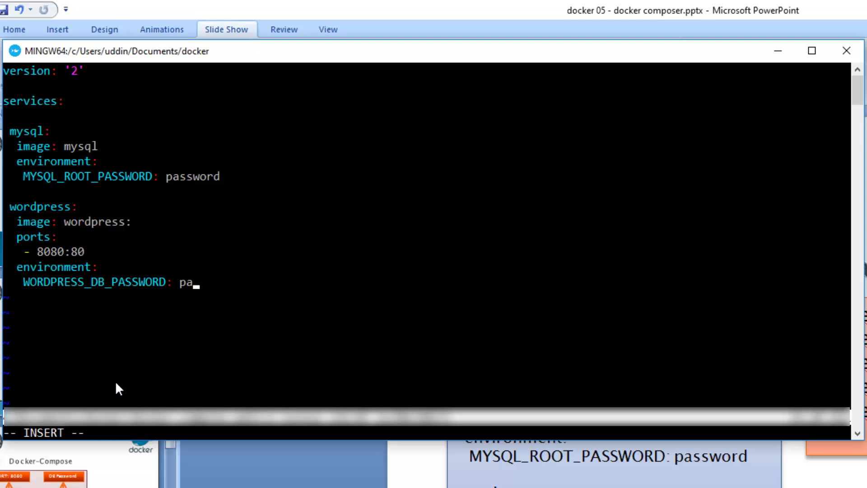
text(ssword)
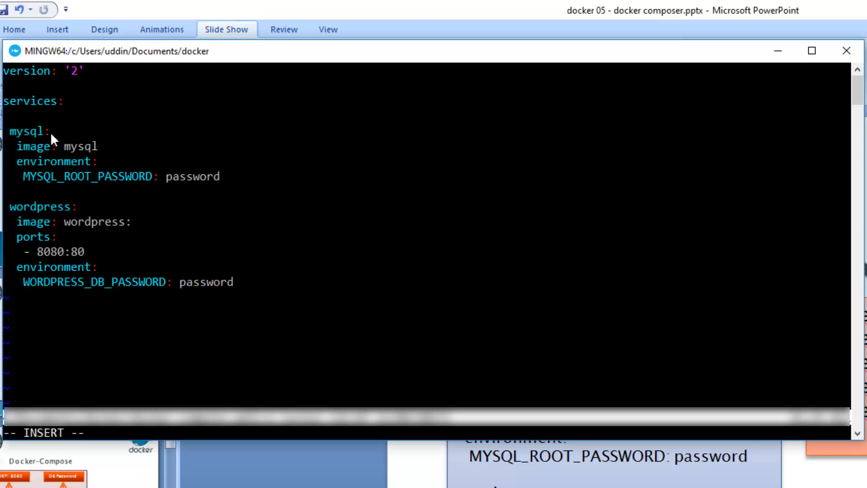
mouse_move(306, 337)
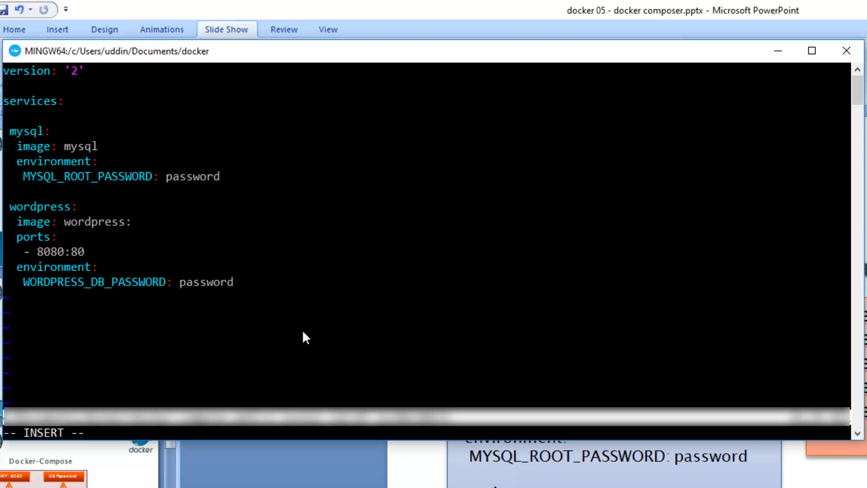
mouse_move(161, 164)
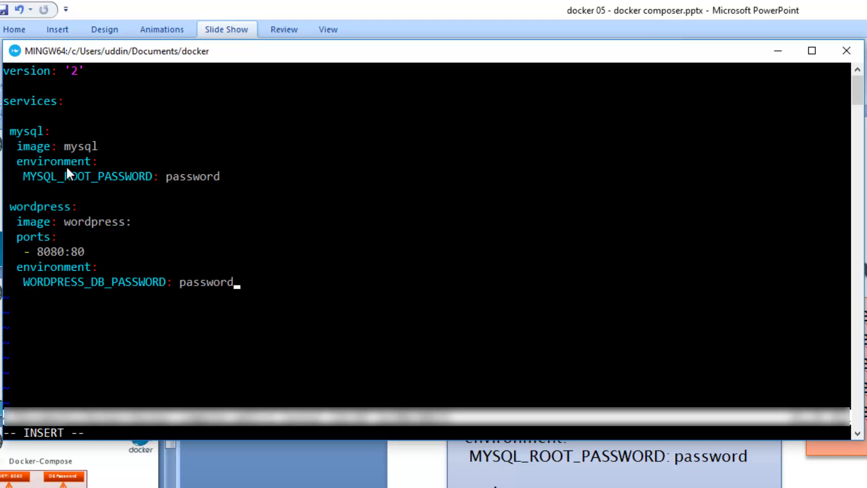
mouse_move(231, 246)
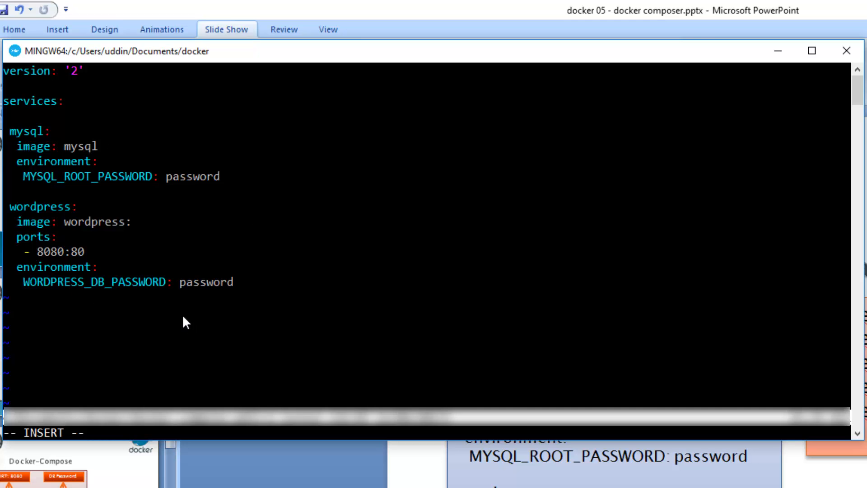
mouse_move(183, 318)
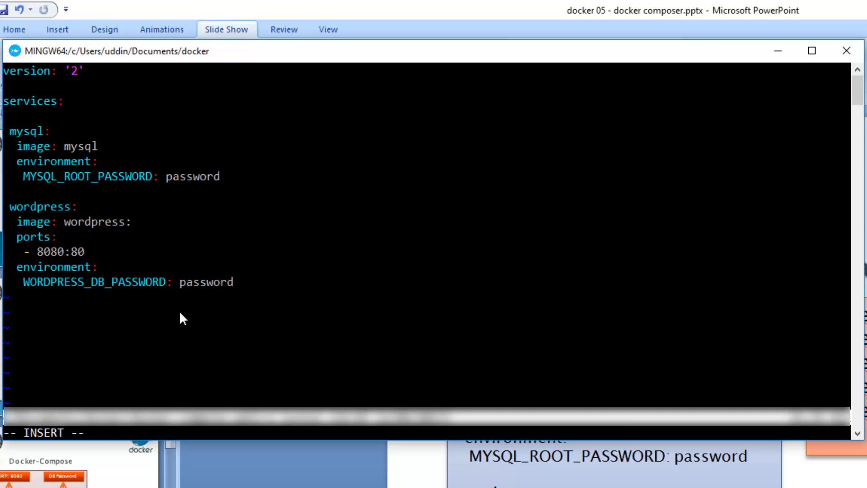
mouse_move(181, 308)
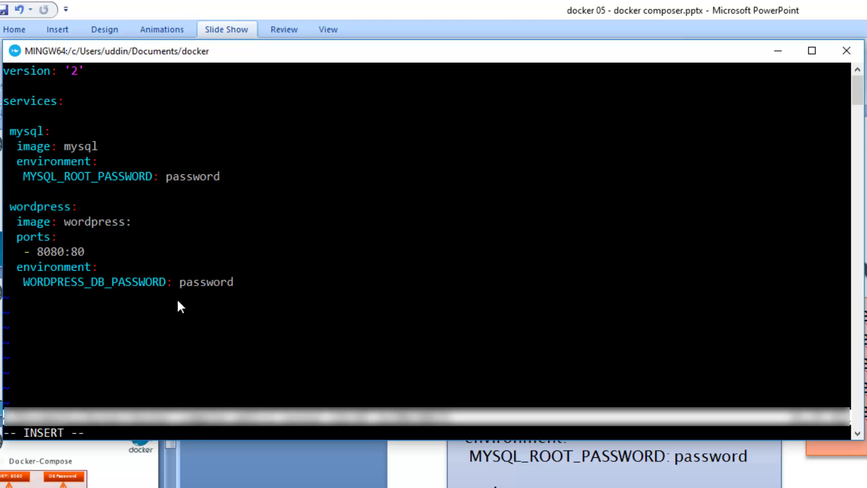
mouse_move(97, 111)
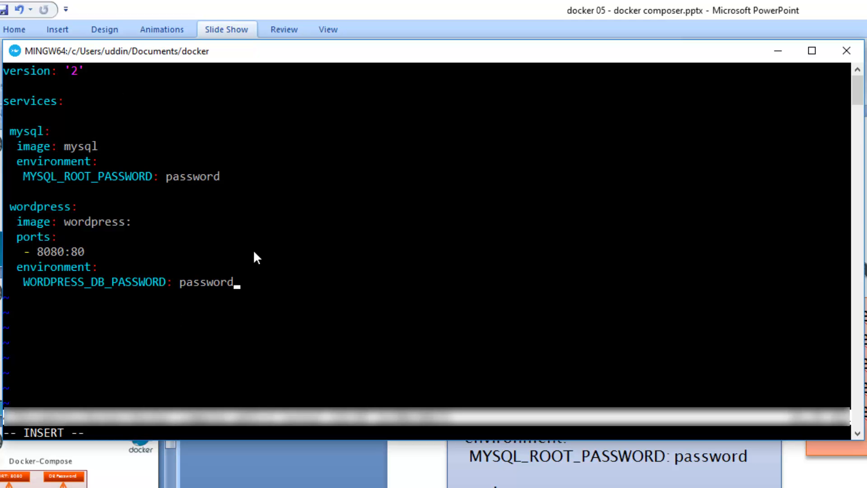
mouse_move(72, 153)
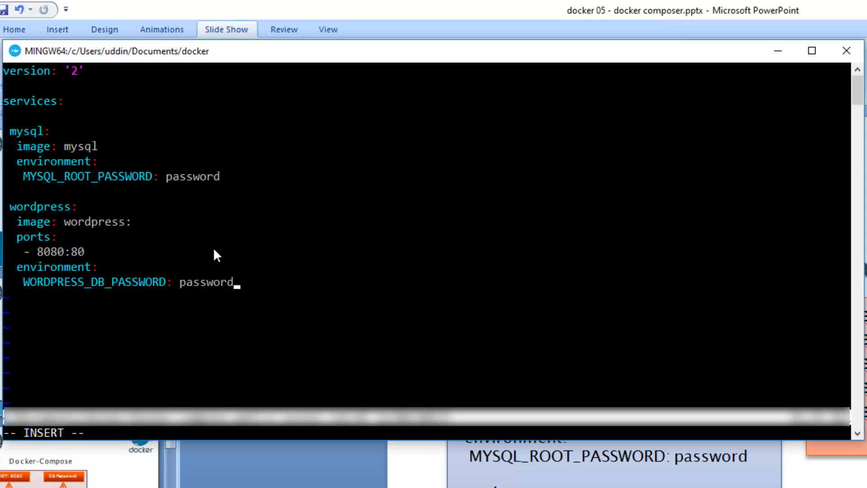
mouse_move(187, 159)
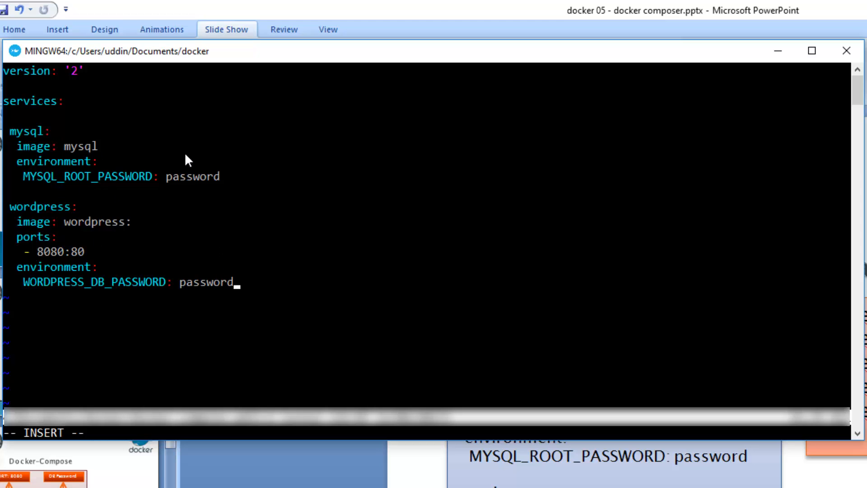
mouse_move(97, 201)
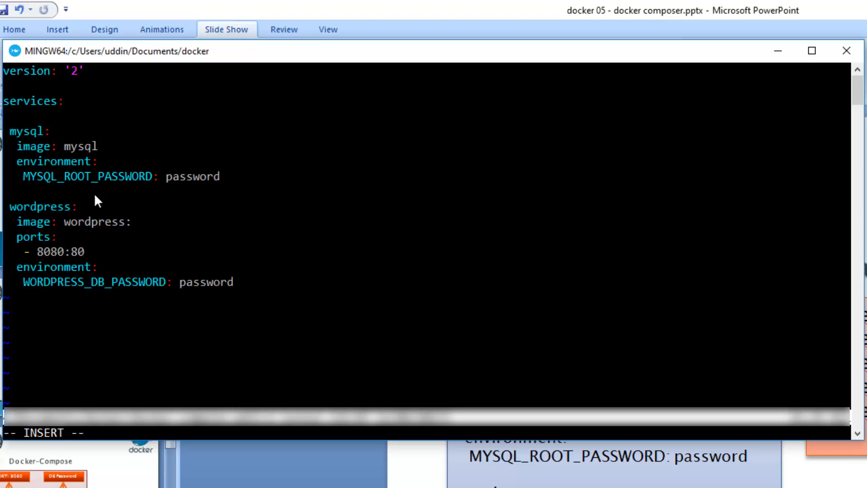
mouse_move(47, 82)
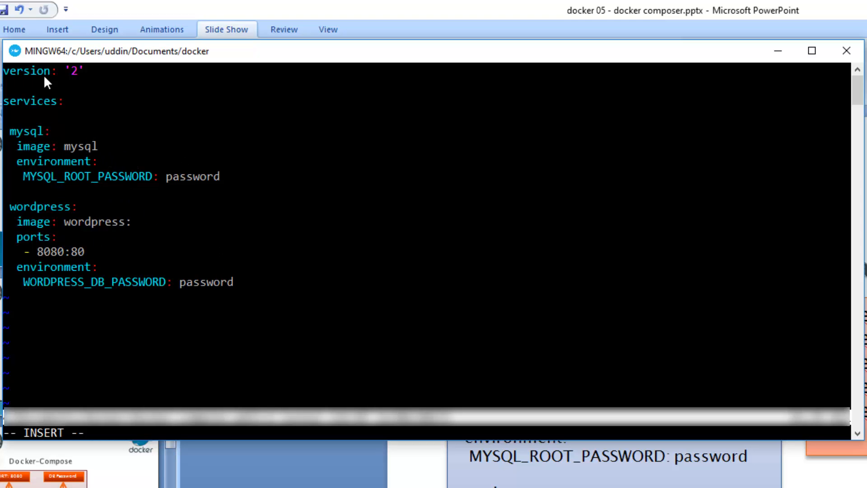
mouse_move(419, 302)
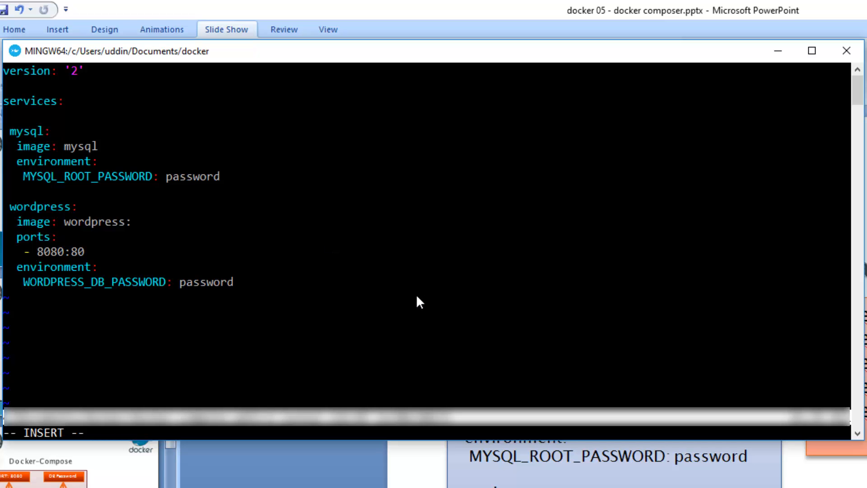
- Save docker-compose.yml and quit Vim with :wq
text(:wq)
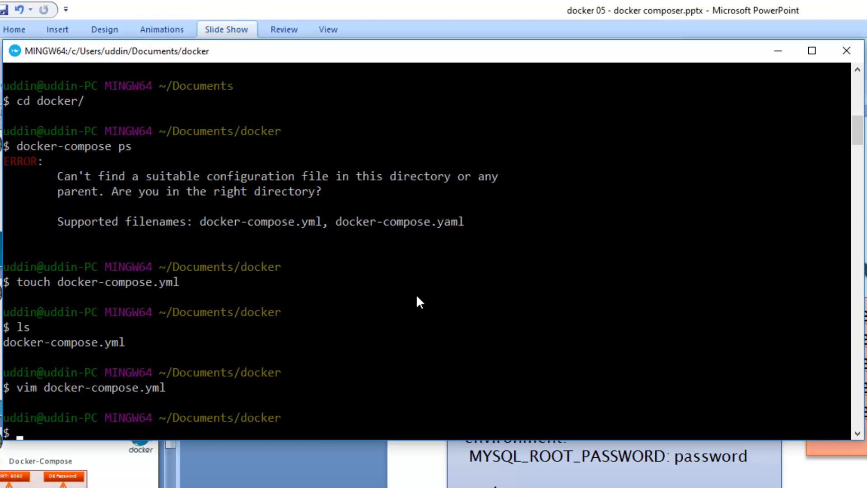
- Run 'docker-compose start', hit a YAML error at line 11, and reopen the file in Vim
text(docker-compose)
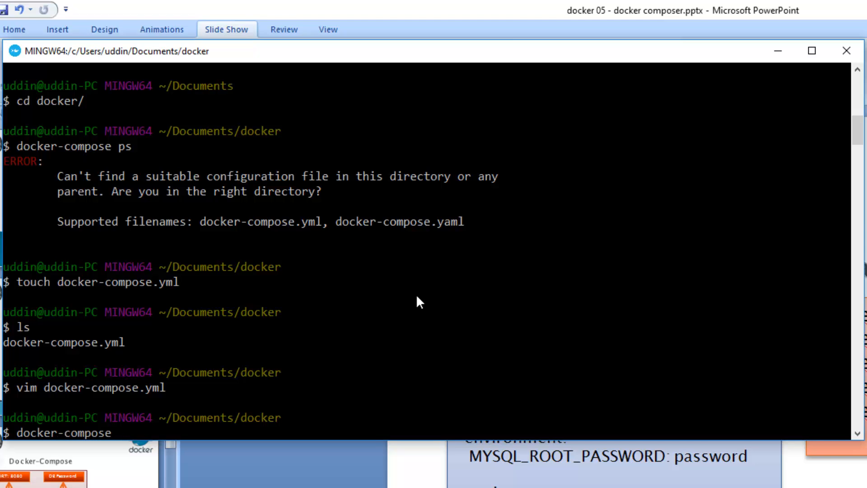
text(start)
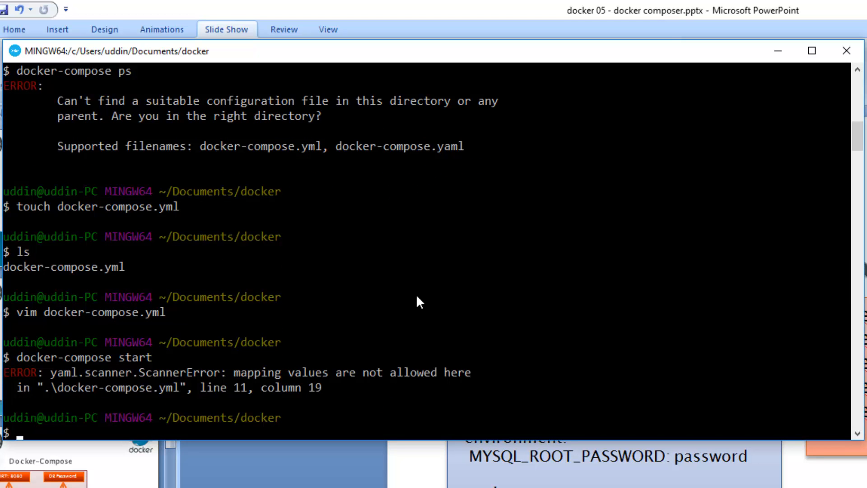
mouse_move(75, 404)
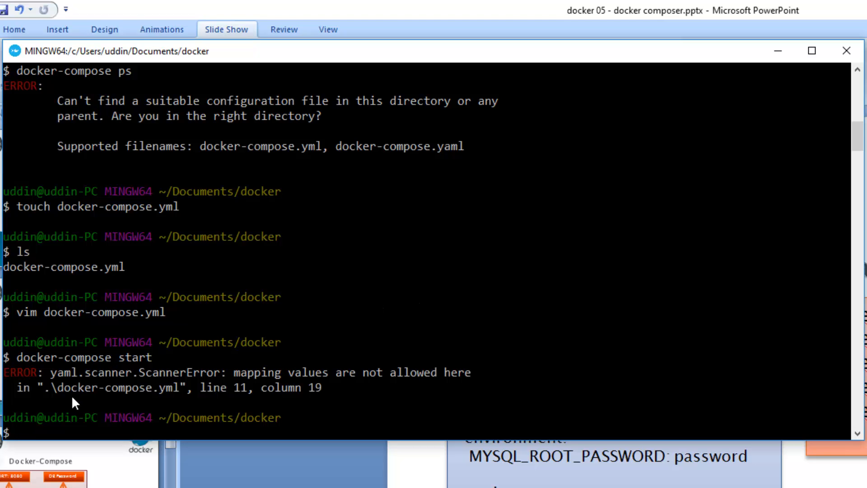
mouse_move(137, 391)
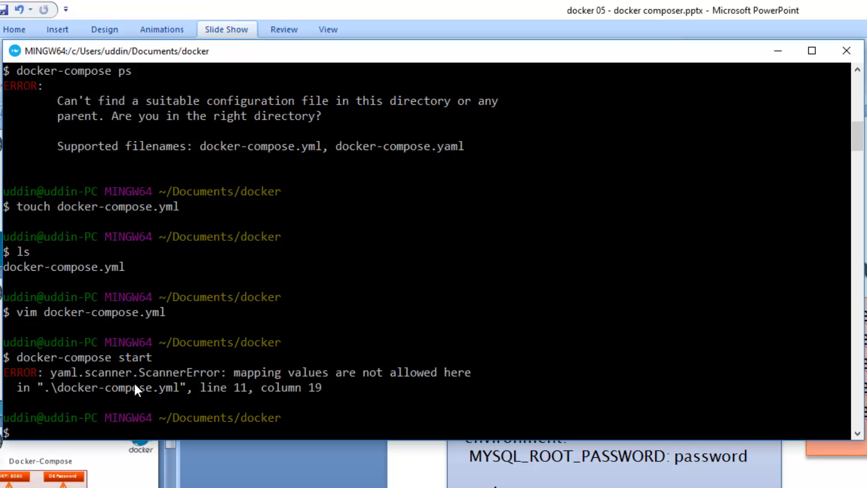
text(vim docker-compose.yml)
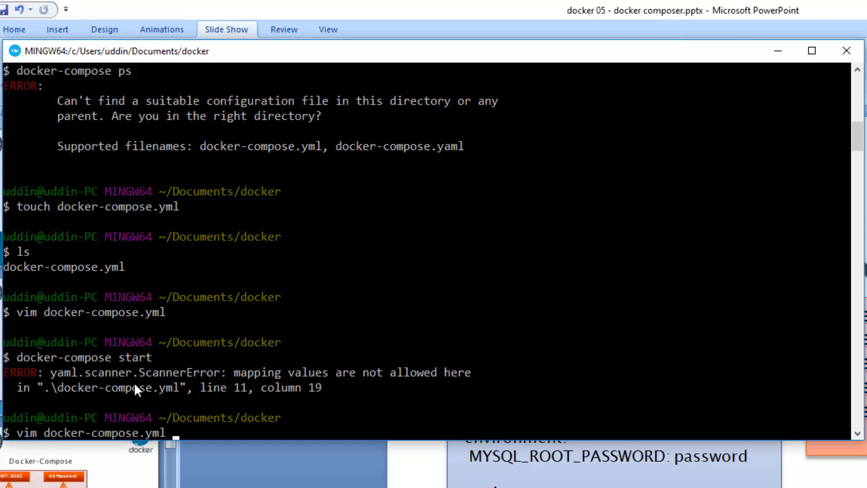
- Open docker-compose.yml in Vim and enter insert mode to fix the YAML error
key(Enter)
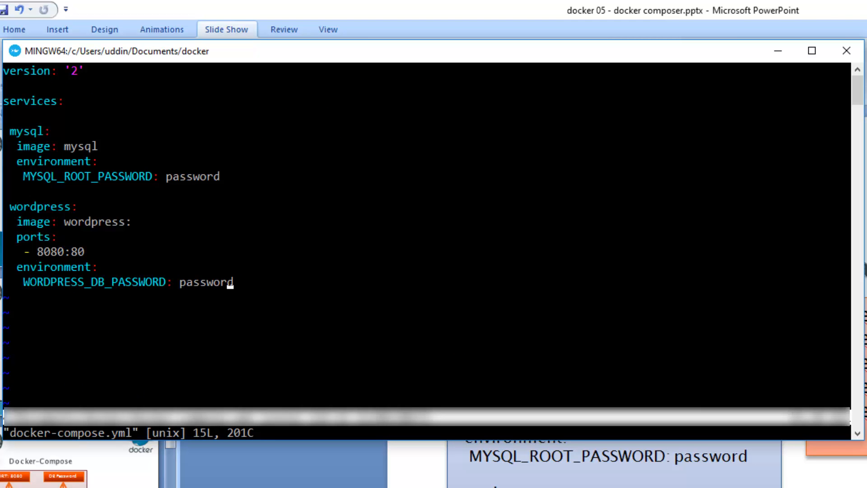
key(i)
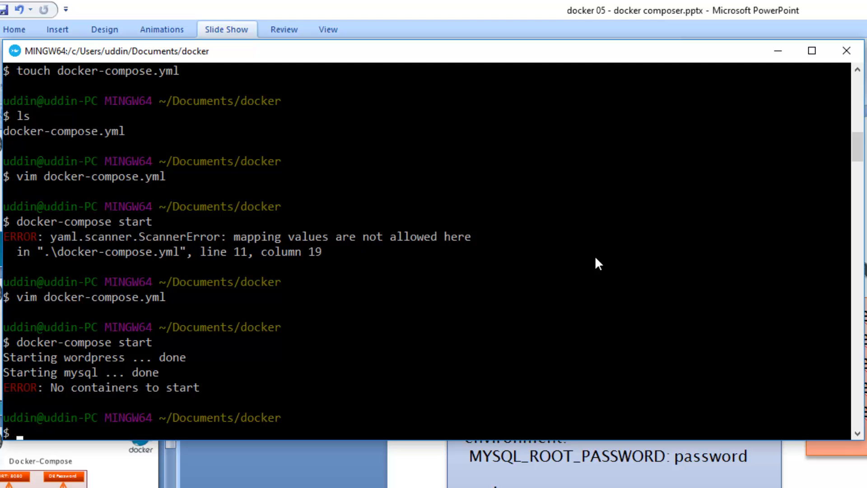
mouse_move(95, 405)
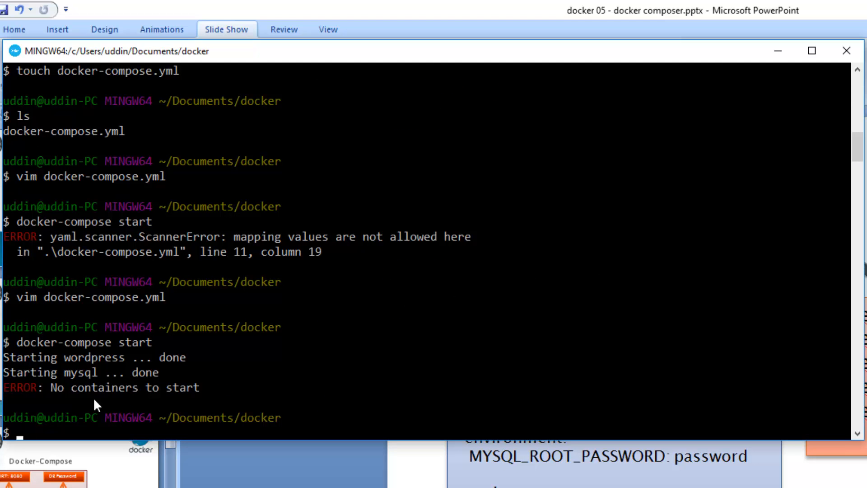
mouse_move(216, 380)
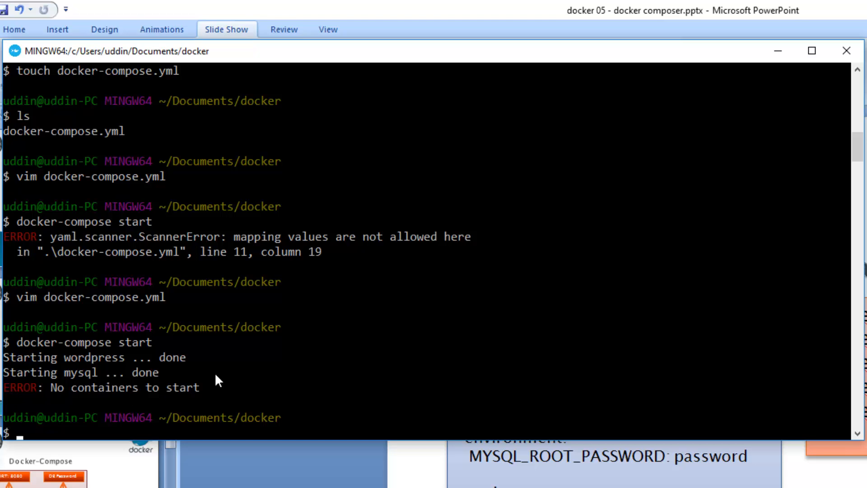
- Run 'docker-compose up' to create and start the mysql and wordpress containers with live logs
text(docker)
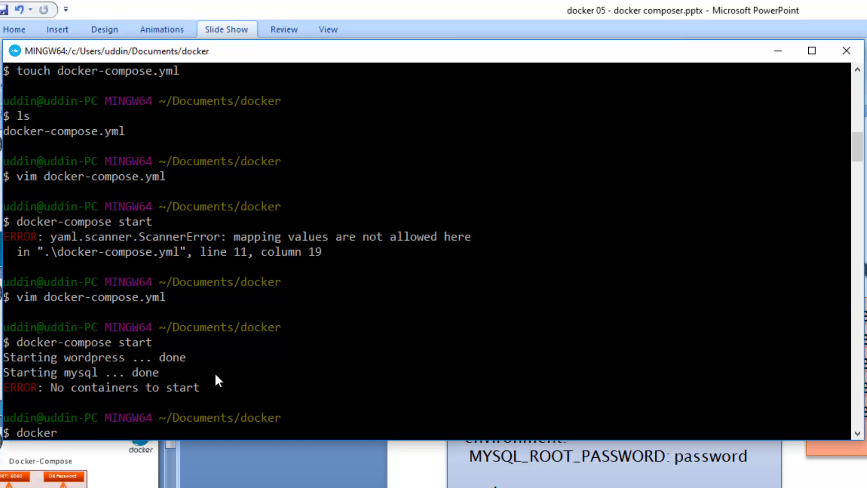
text(-compose)
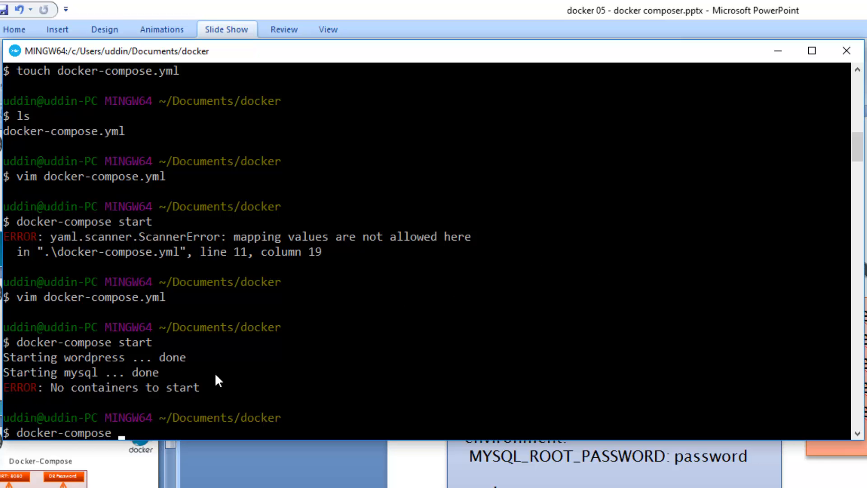
text(up)
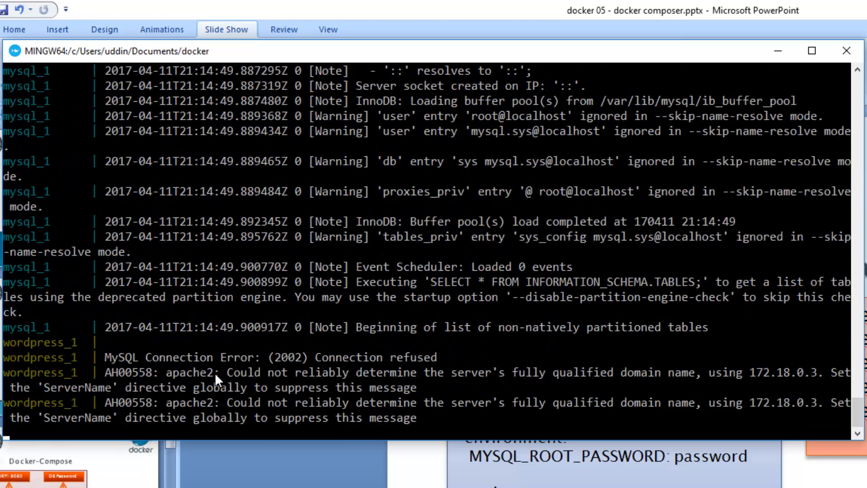
mouse_move(390, 423)
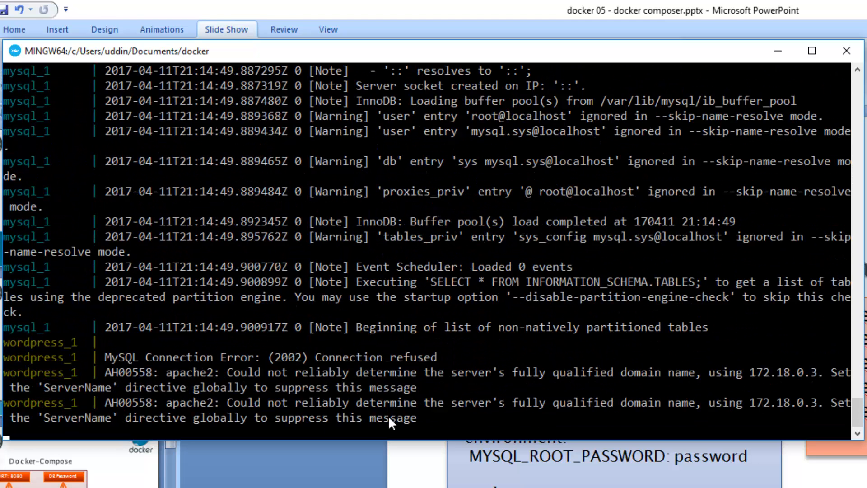
mouse_move(252, 425)
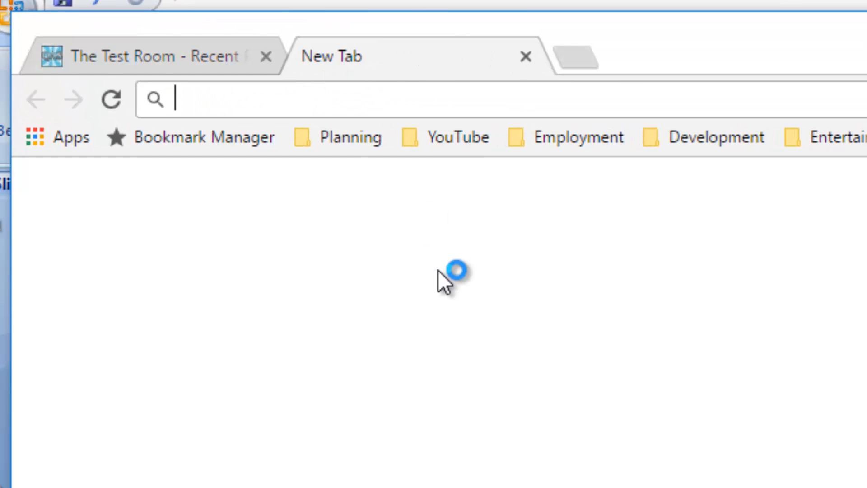
- Load the WordPress install page at 192.168.99.100:8080 and return to the container log terminal
text(192.168.99.100:8080)
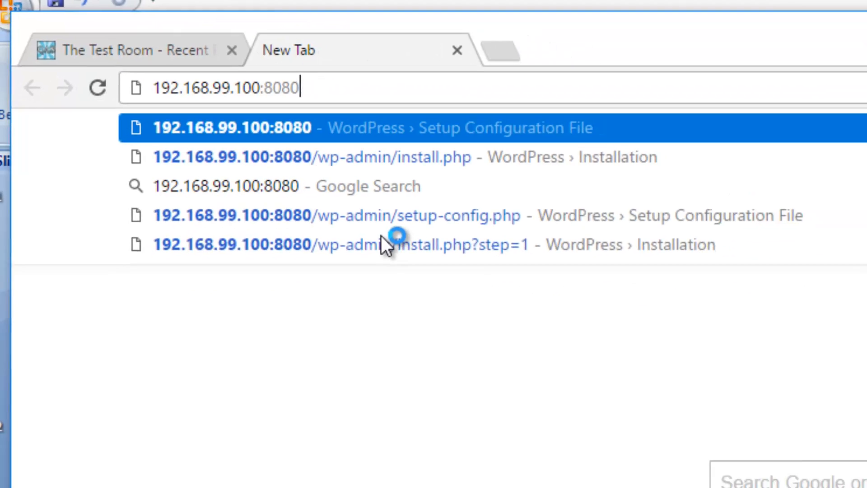
click(313, 157)
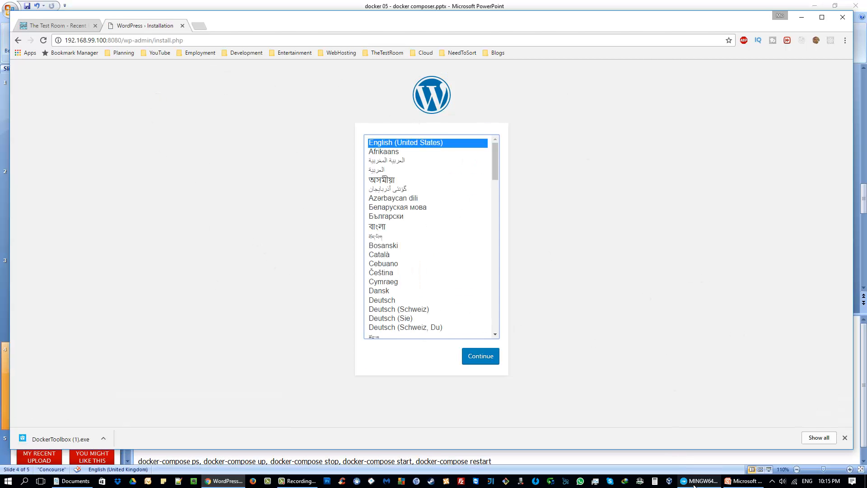
click(698, 480)
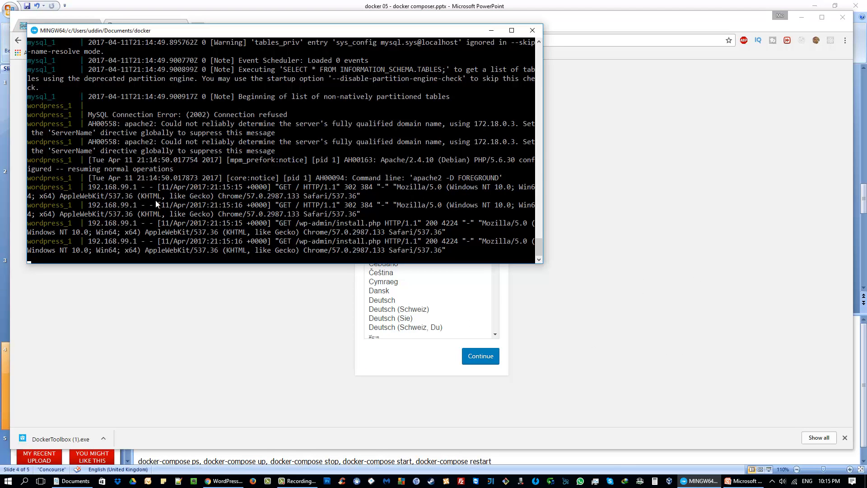
mouse_move(279, 184)
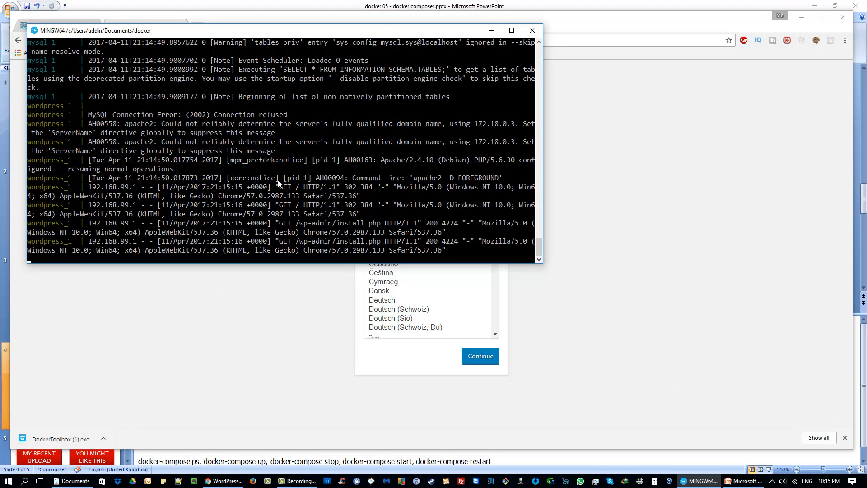
mouse_move(290, 185)
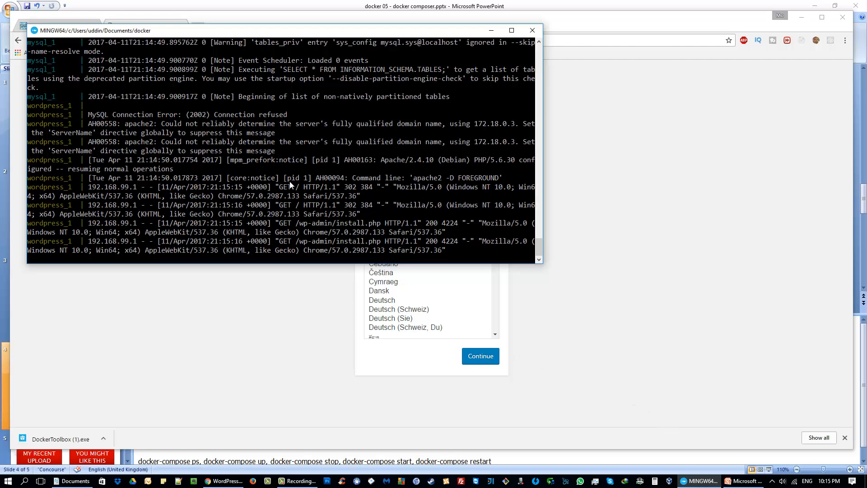
mouse_move(700, 481)
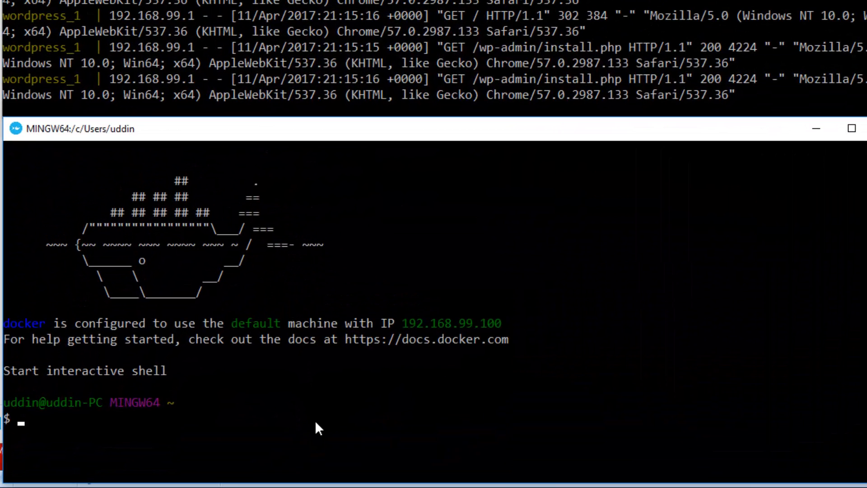
mouse_move(332, 418)
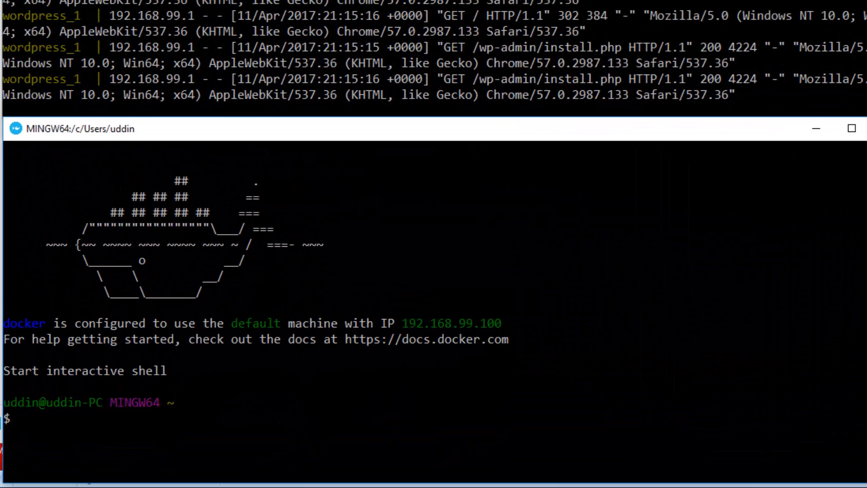
mouse_move(639, 279)
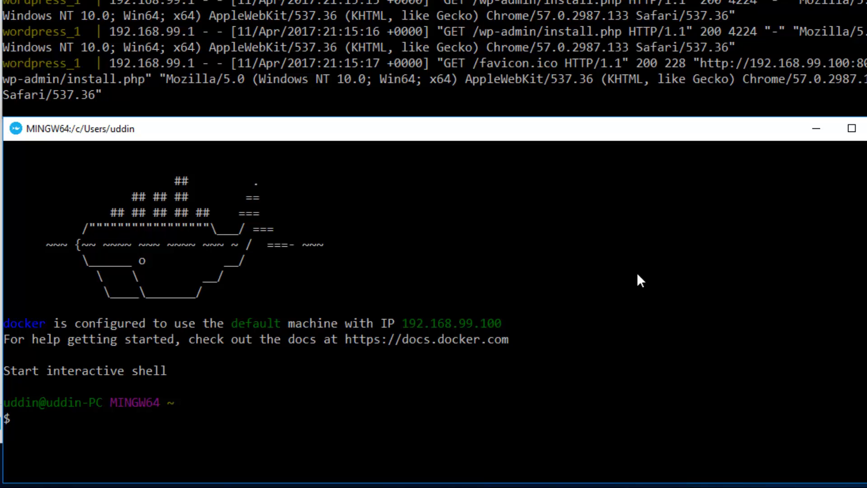
- Run docker-compose ps -a from the home folder, where it fails to find the compose project
text(docker-comp)
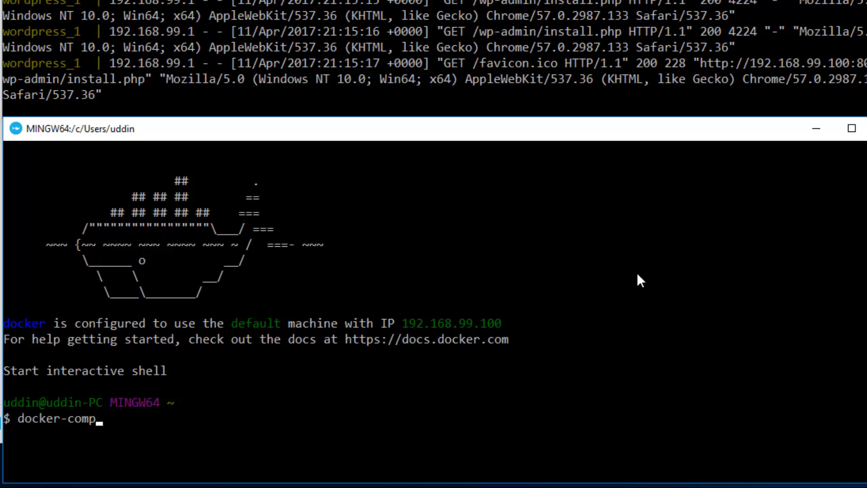
text(ose ps -a)
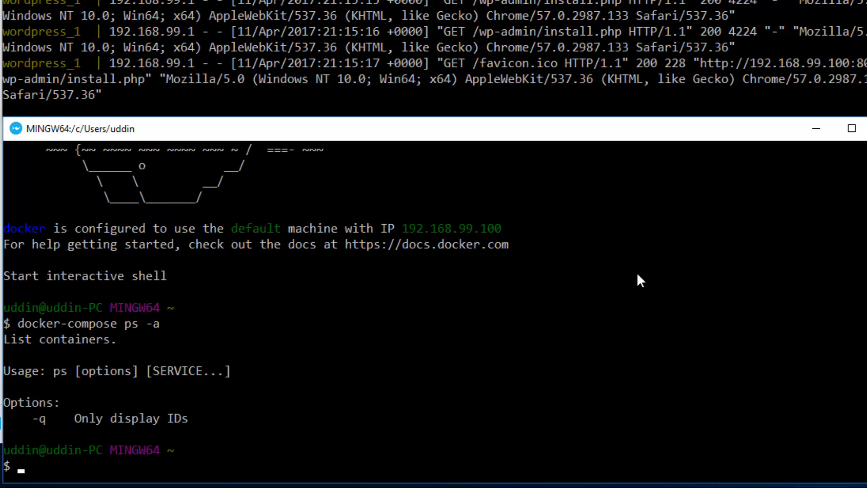
text(docker-compose ps -)
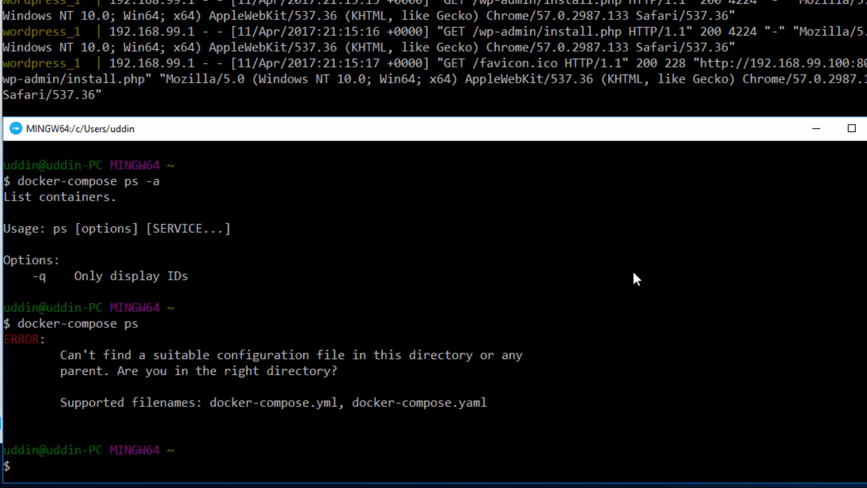
mouse_move(405, 400)
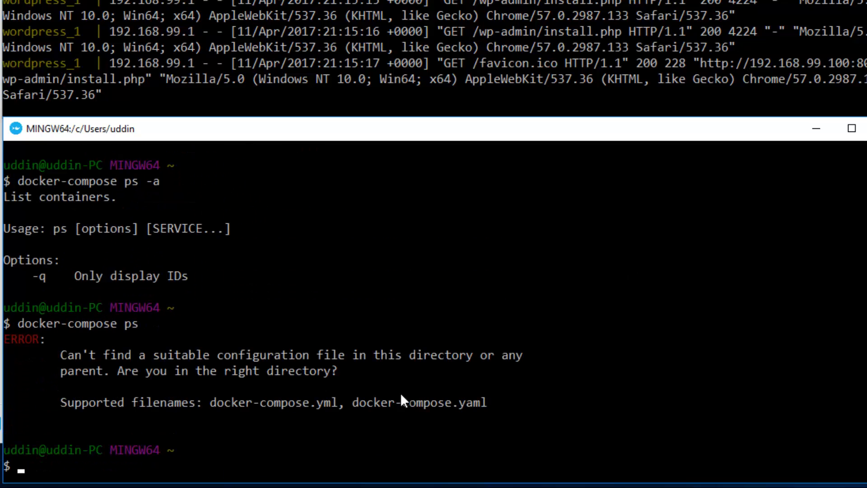
- Change into Documents/docker/ and list the compose containers, showing mysql and wordpress Up
text(cd)
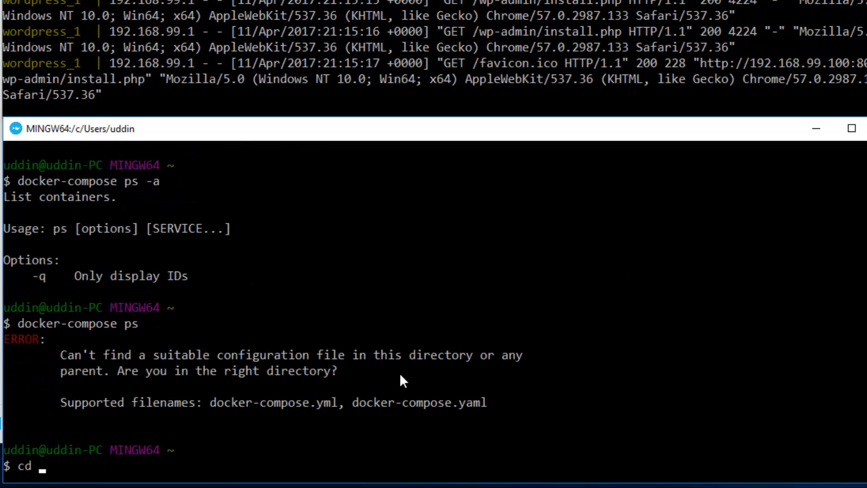
text(Documents/docker/)
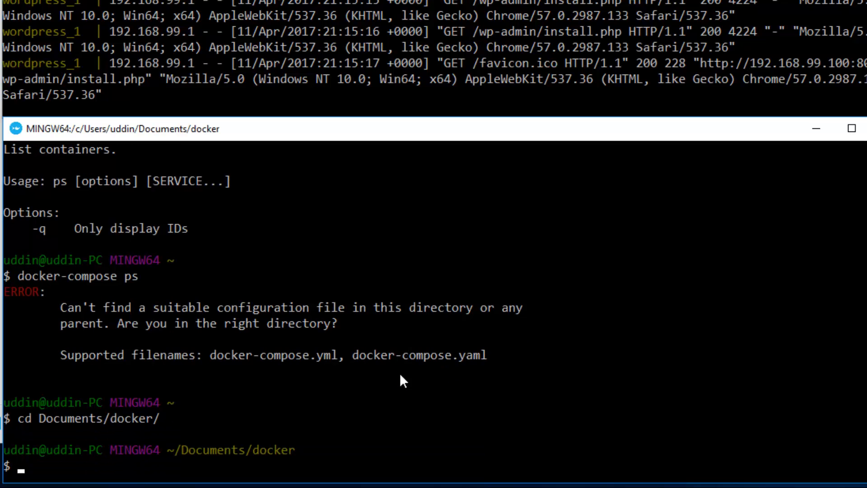
text(docker-compose ps)
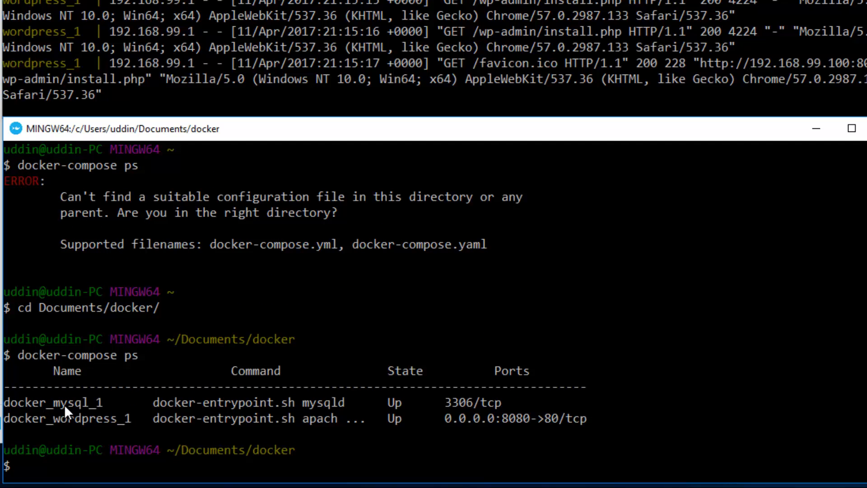
mouse_move(89, 403)
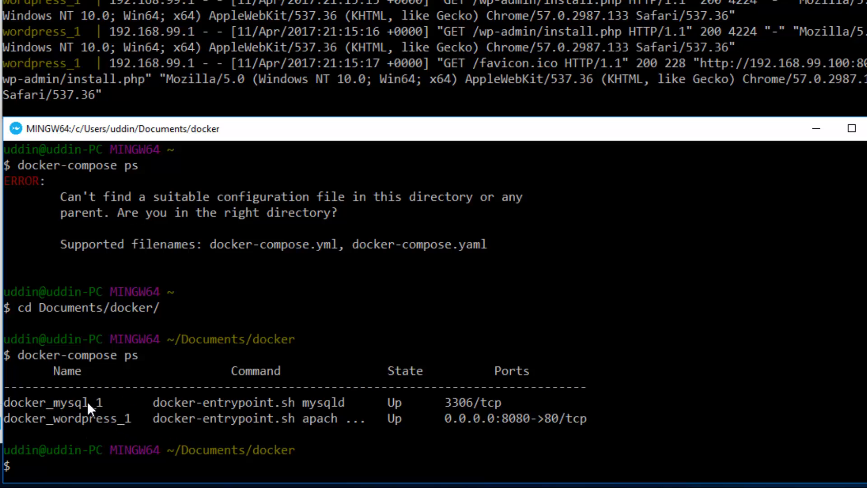
mouse_move(371, 412)
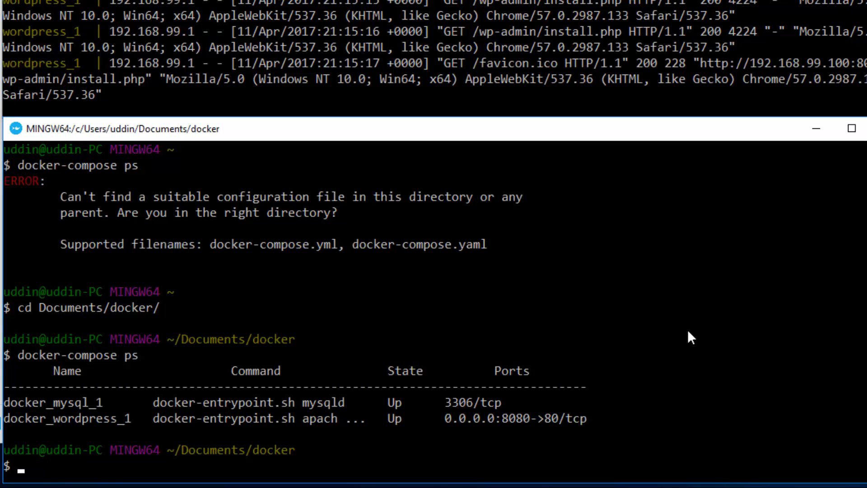
mouse_move(573, 362)
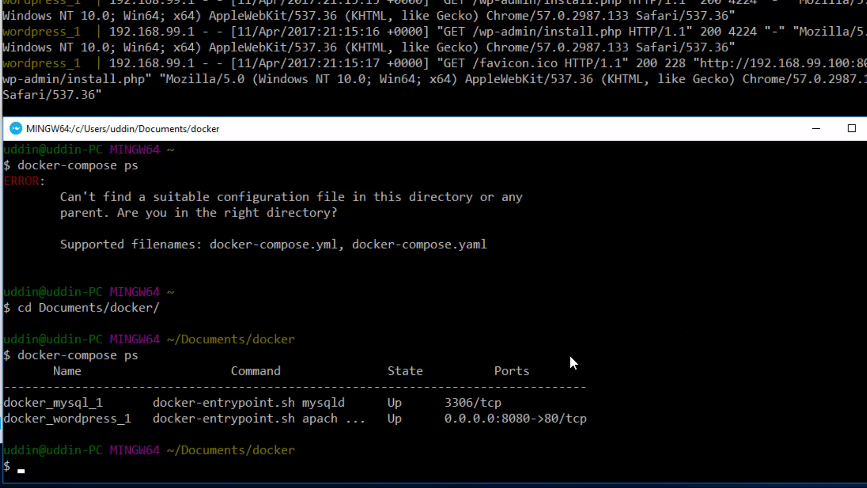
- Run docker-compose stop and list the containers, both now showing Exit 0
text(docker)
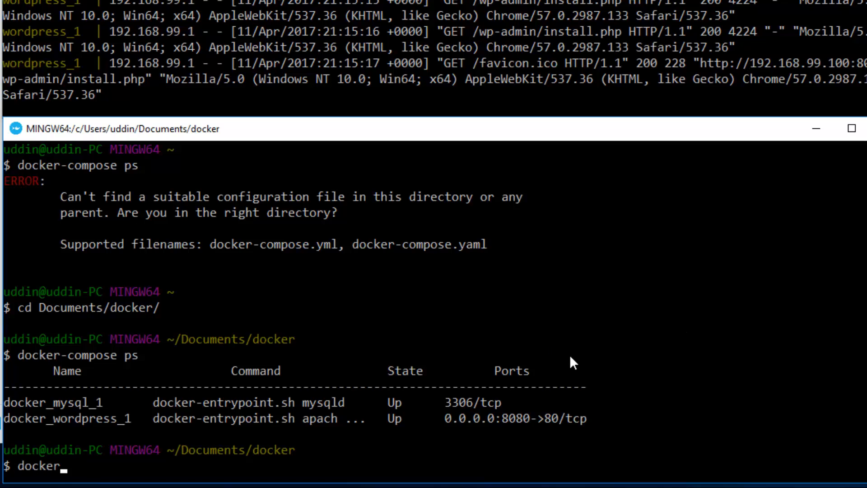
text(-compose stop)
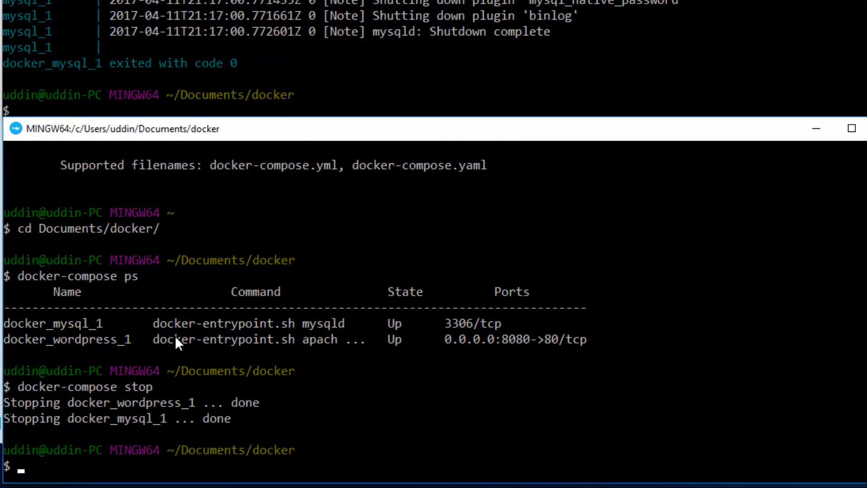
text(docker-compose ps)
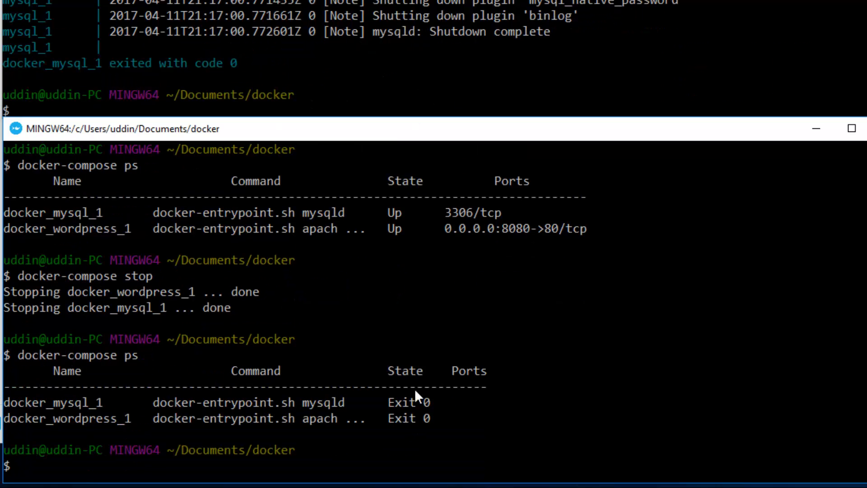
mouse_move(443, 417)
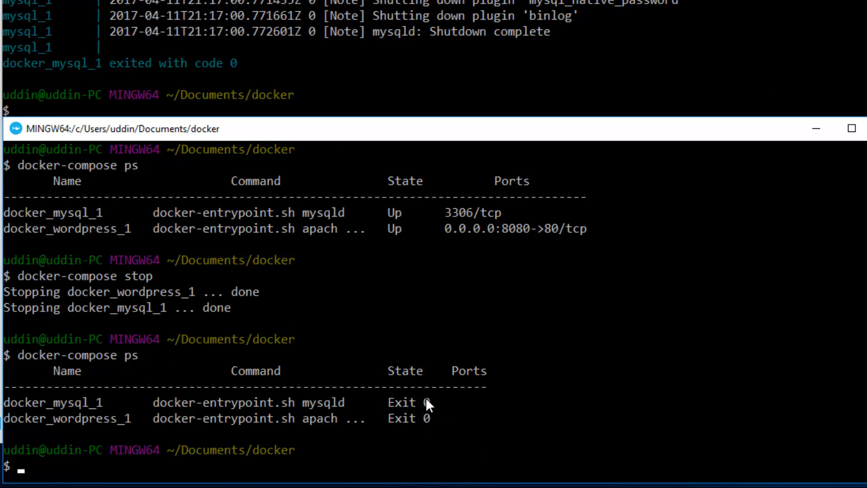
mouse_move(379, 436)
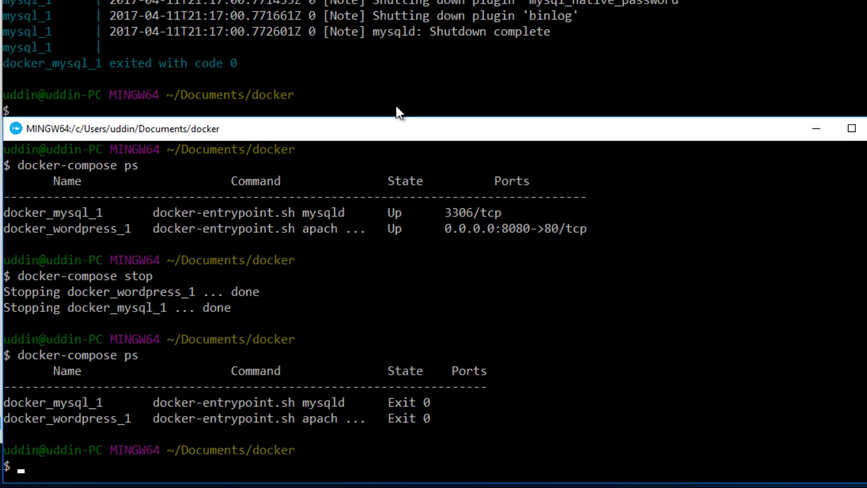
- Enter docker-compose start at the prompt without running it yet
text(dock)
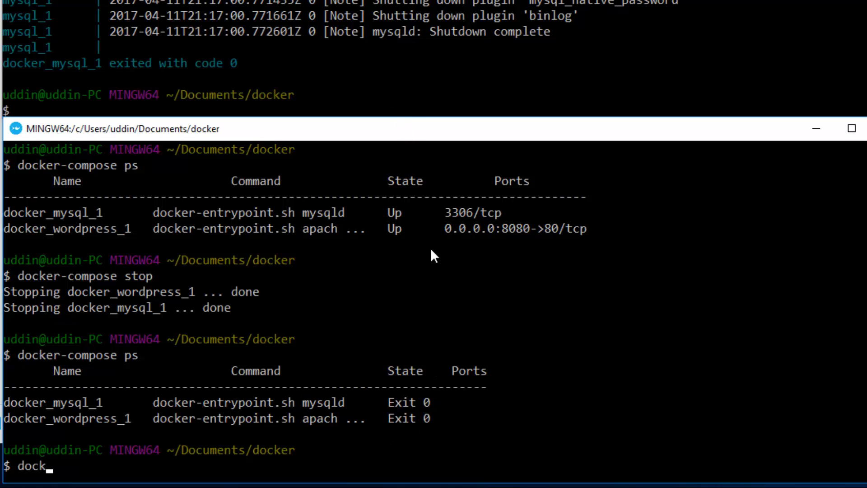
text(er-compose)
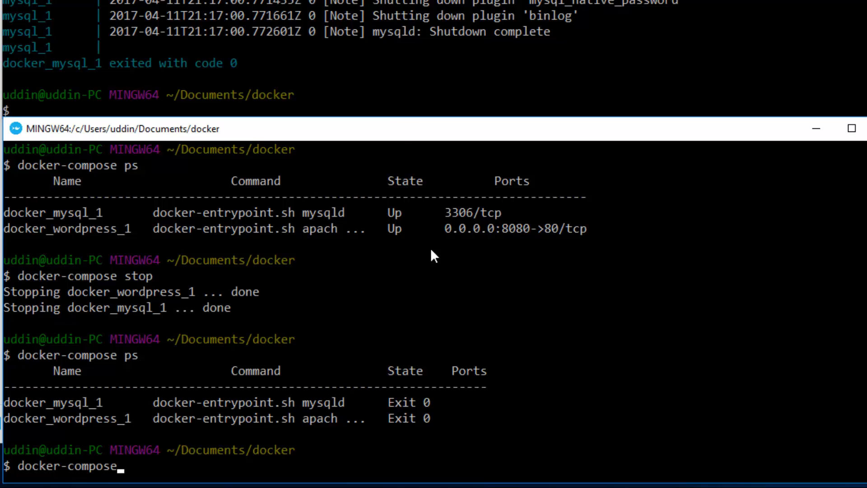
text(start)
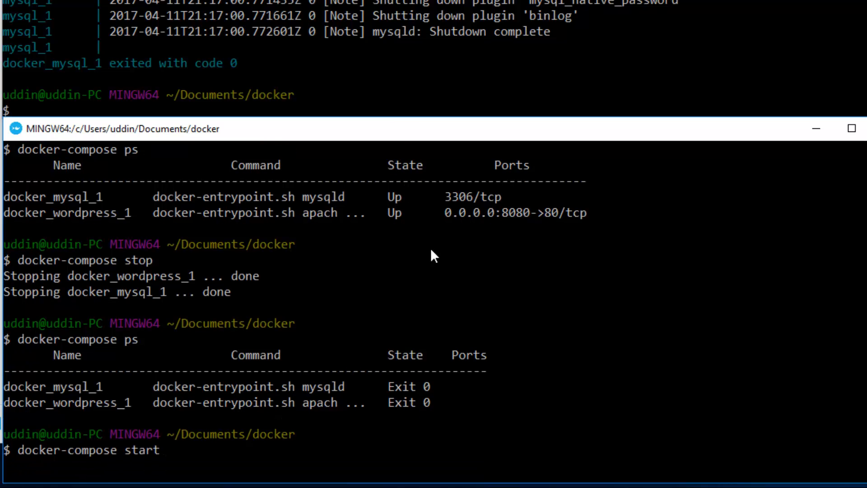